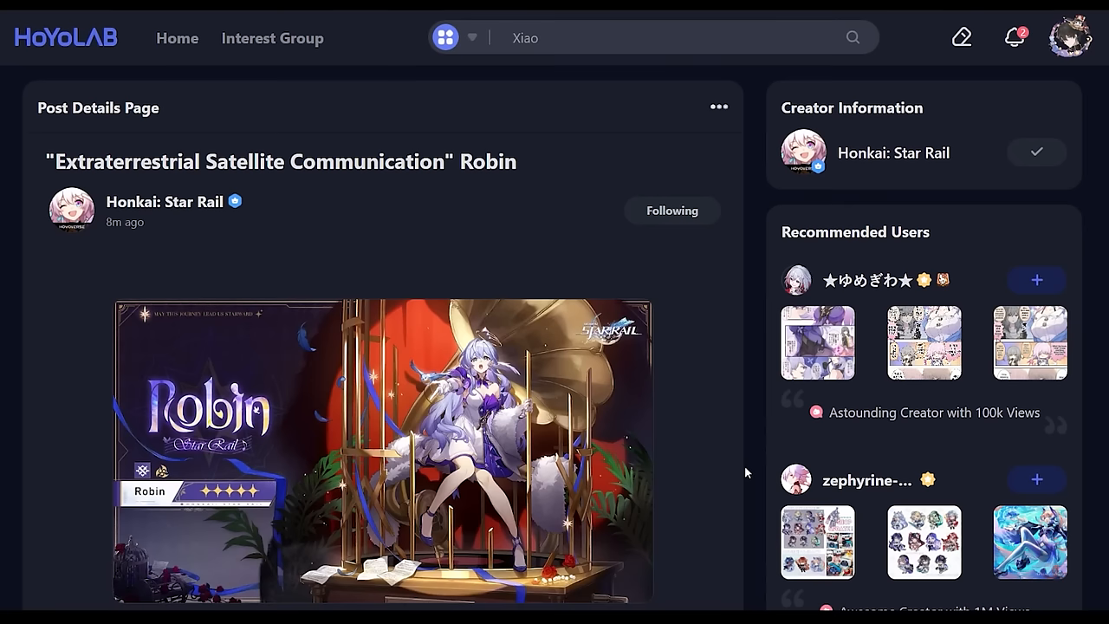
Search the HoYoLAB post for 'Version 4.5 Pulling Plans', 'Black Swan' and 'Arlecchino', scrolling through the character sections.
{"action": "type", "text": "Version 4.5 Pulling Plans"}
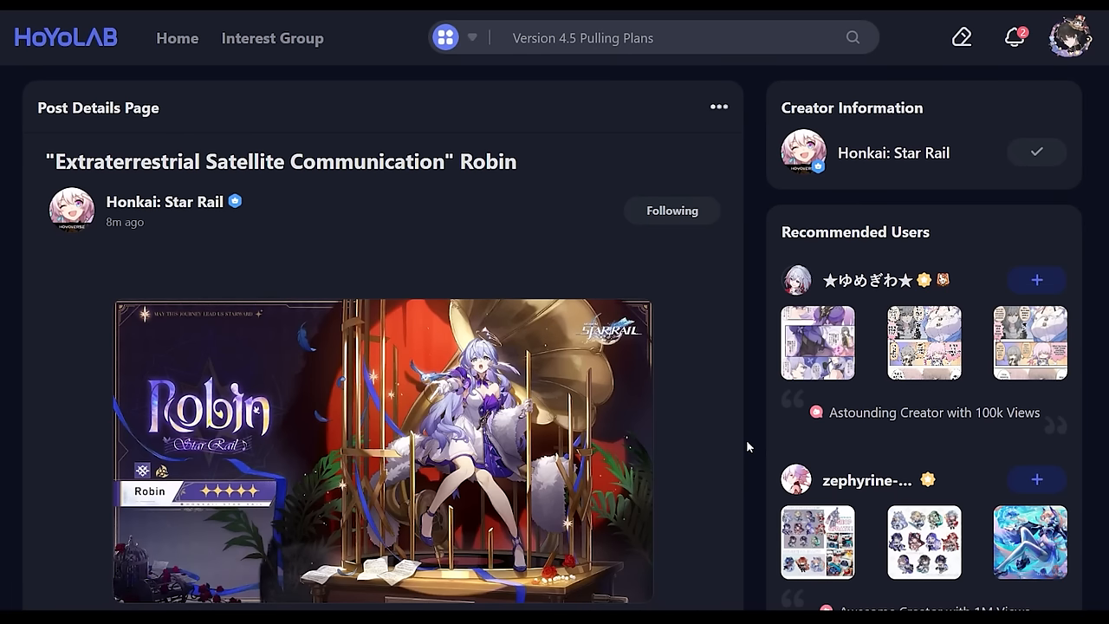
{"action": "scroll", "scroll_direction": "down", "scroll_amount": 3}
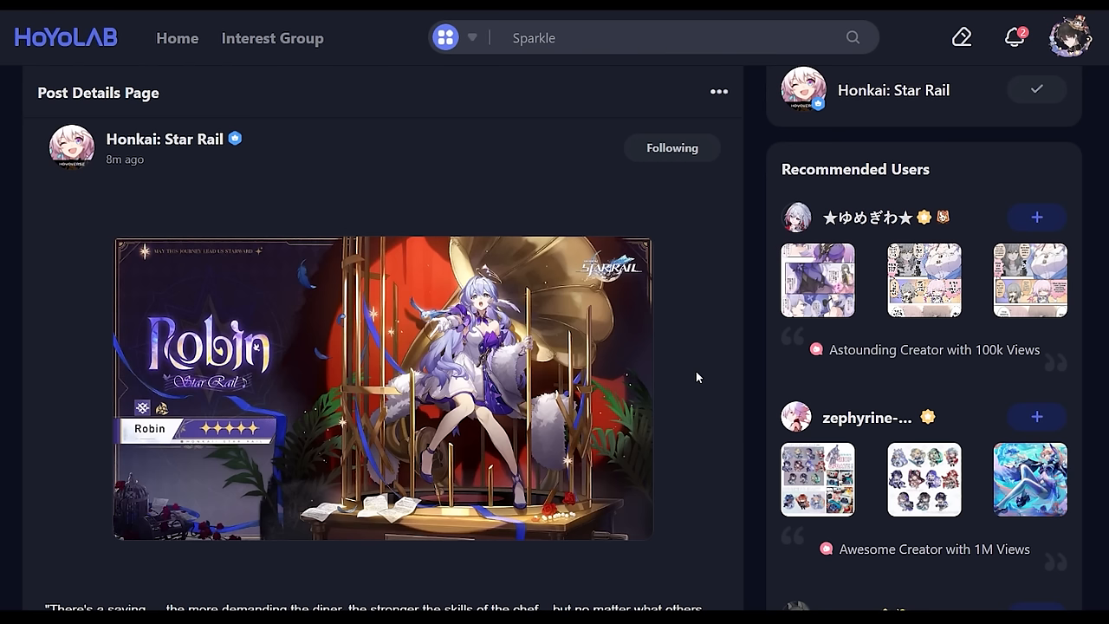
{"action": "mouse_move", "coordinate": [707, 353]}
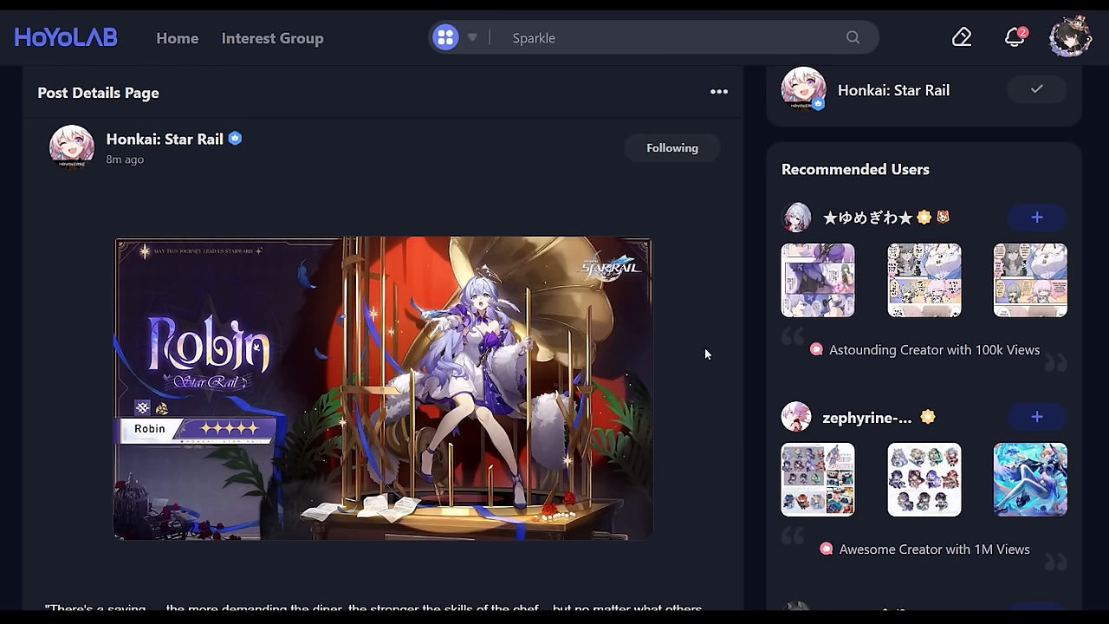
{"action": "type", "text": "Black Swan"}
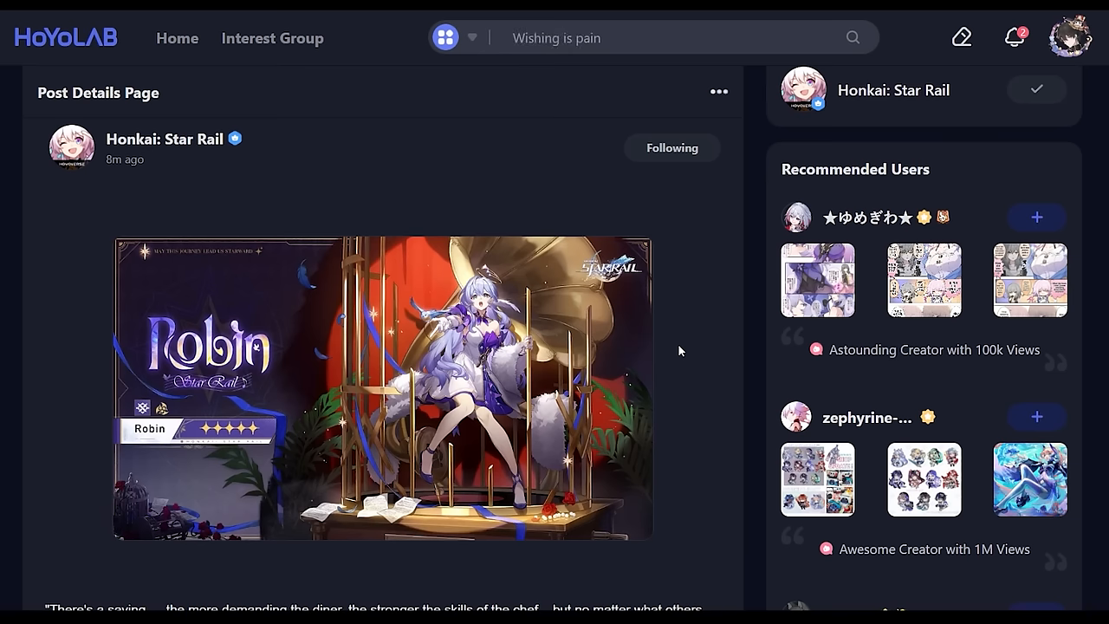
{"action": "scroll", "scroll_direction": "down", "scroll_amount": 3}
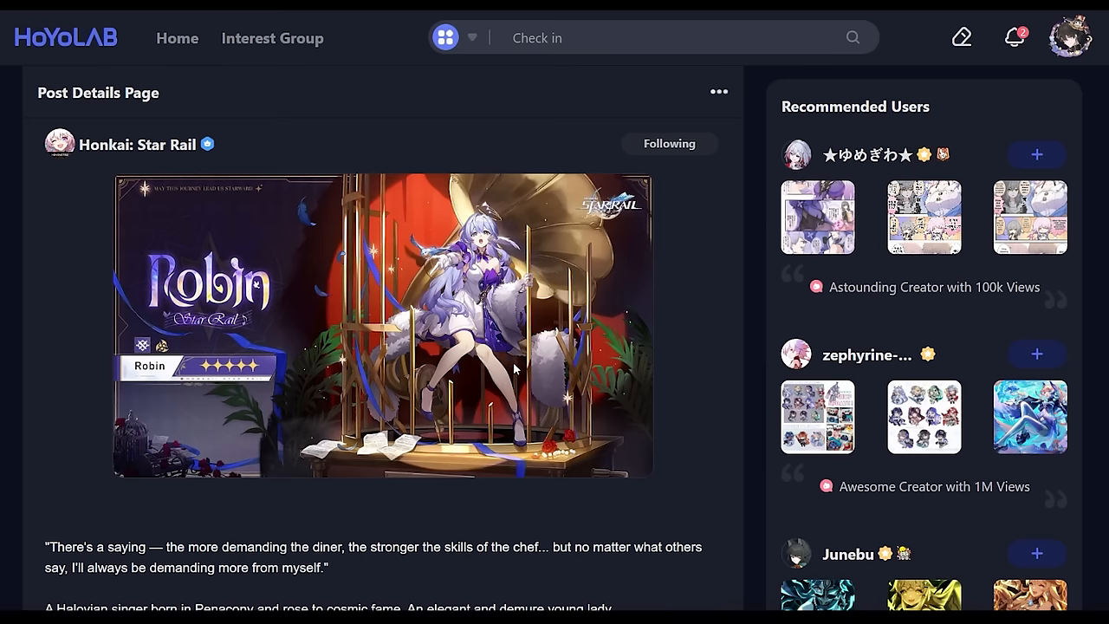
{"action": "type", "text": "Arlecchino"}
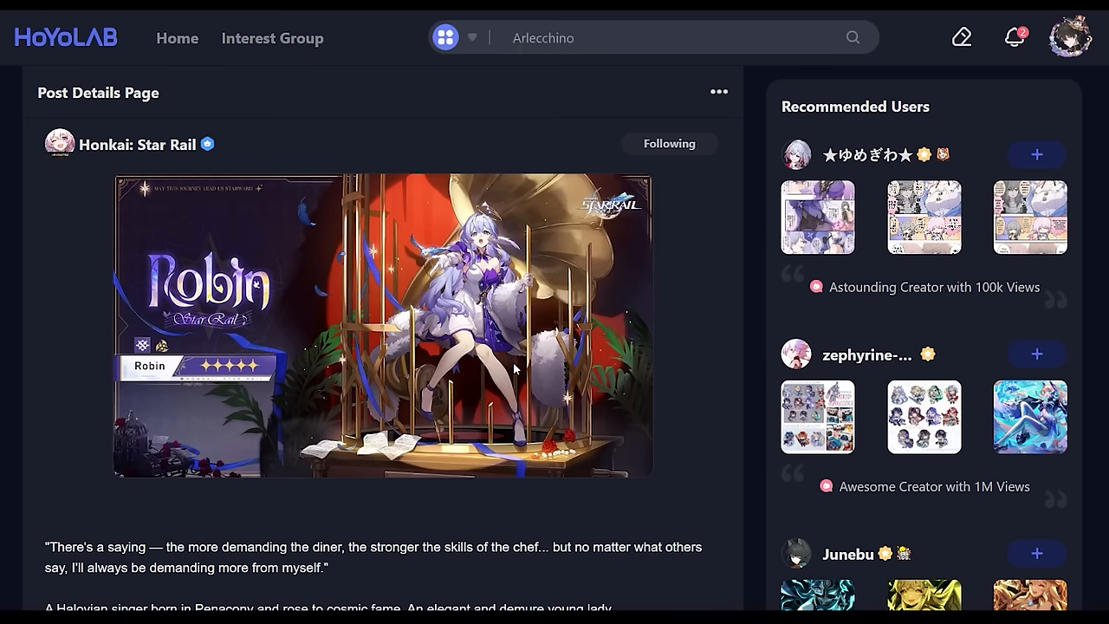
{"action": "scroll", "scroll_direction": "down", "scroll_amount": 3}
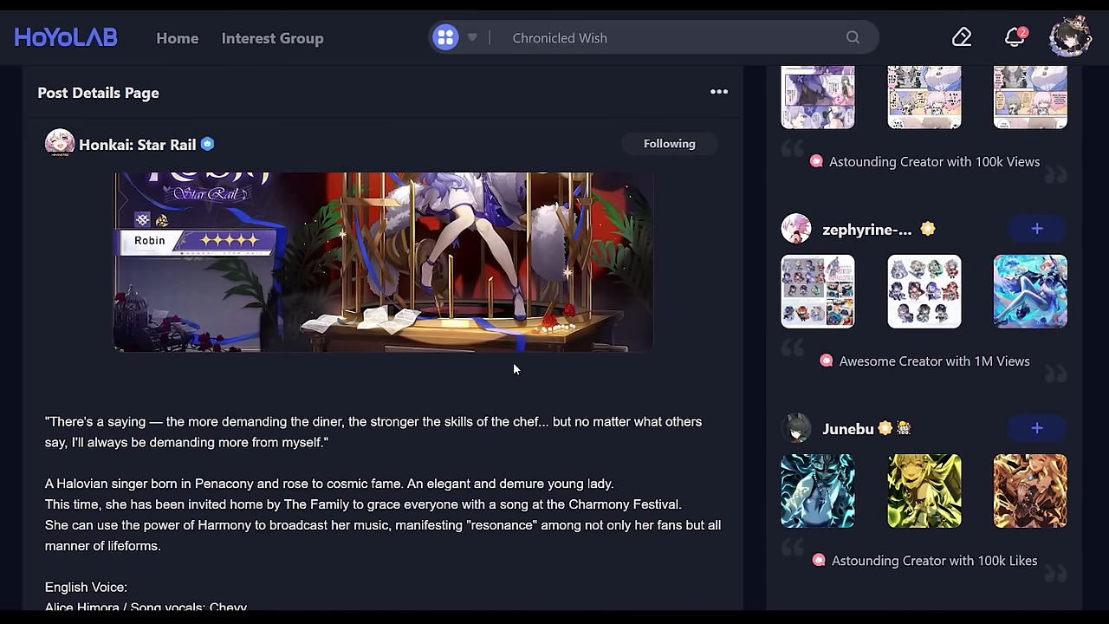
{"action": "scroll", "scroll_direction": "down", "scroll_amount": 3}
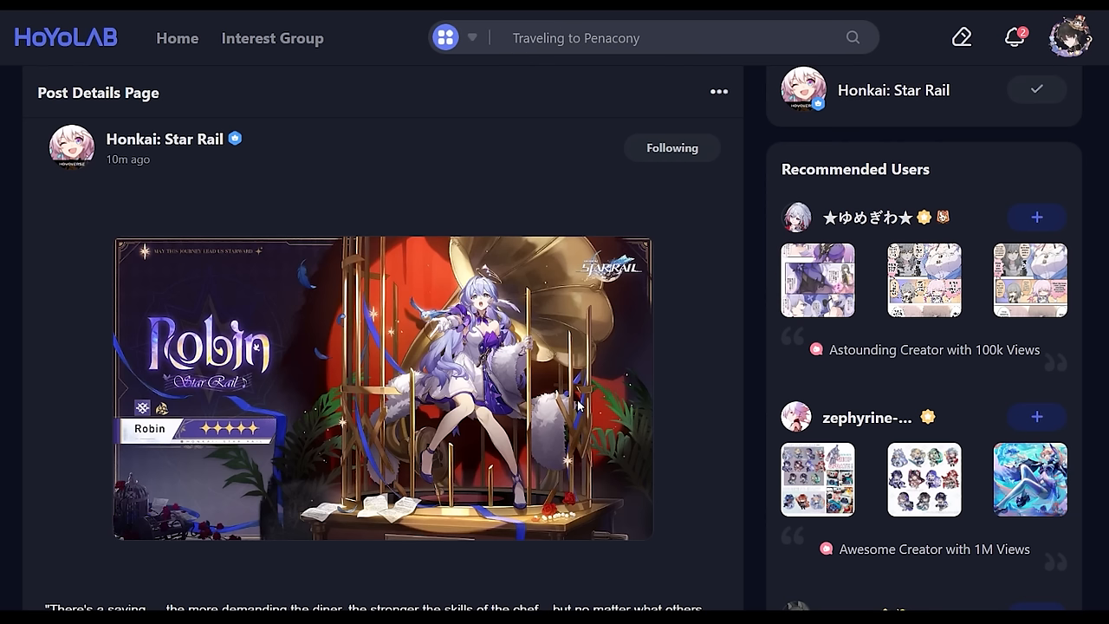
{"action": "mouse_move", "coordinate": [586, 407]}
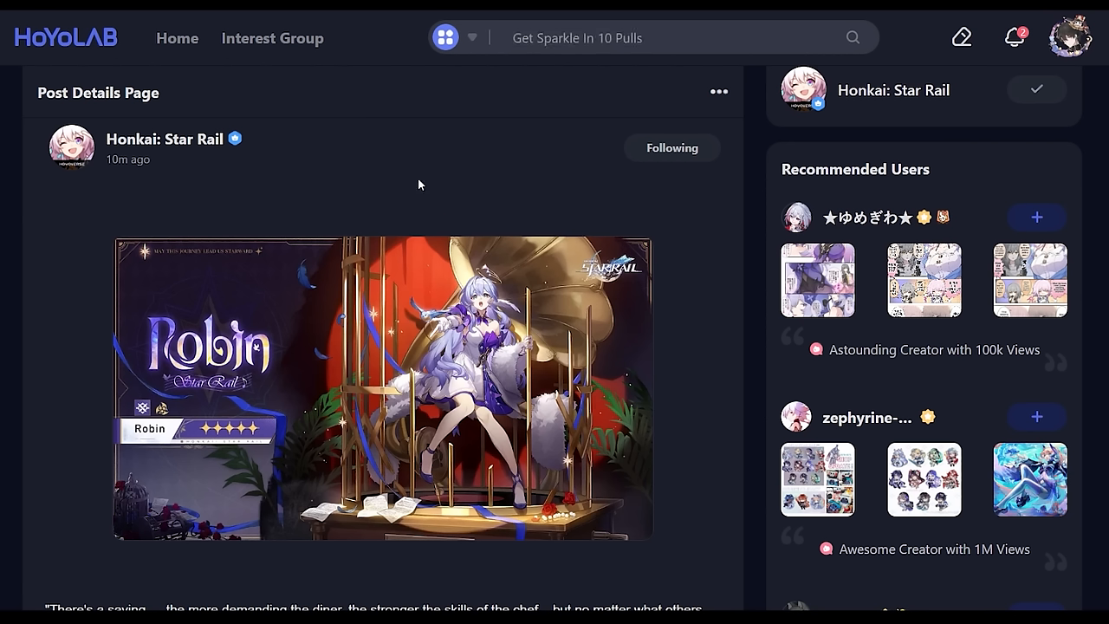
{"action": "mouse_move", "coordinate": [385, 174]}
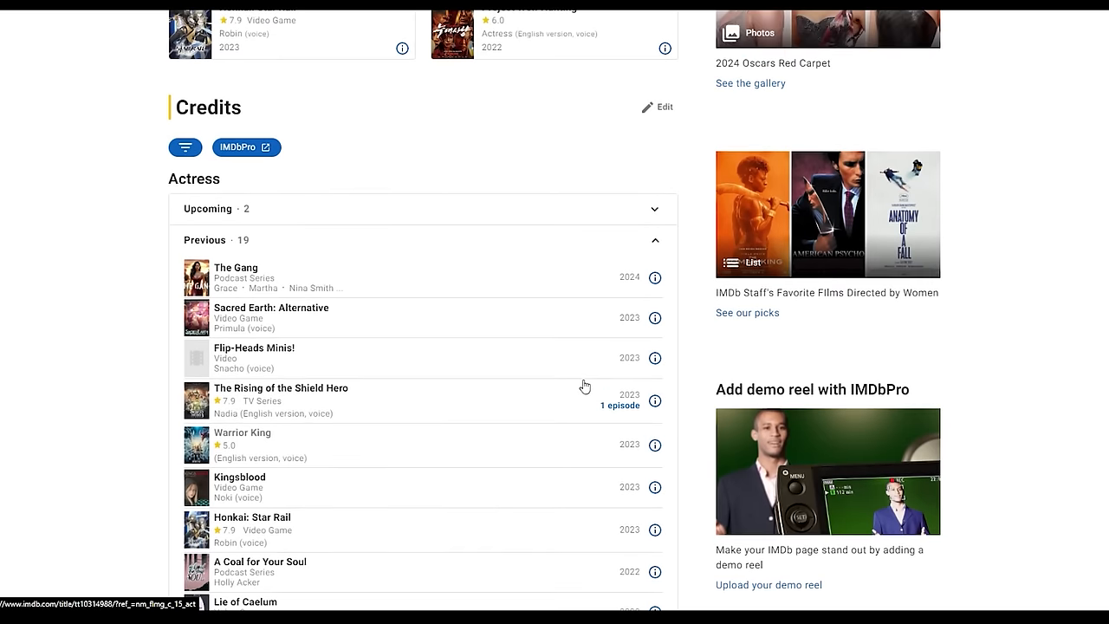
{"action": "mouse_move", "coordinate": [510, 381]}
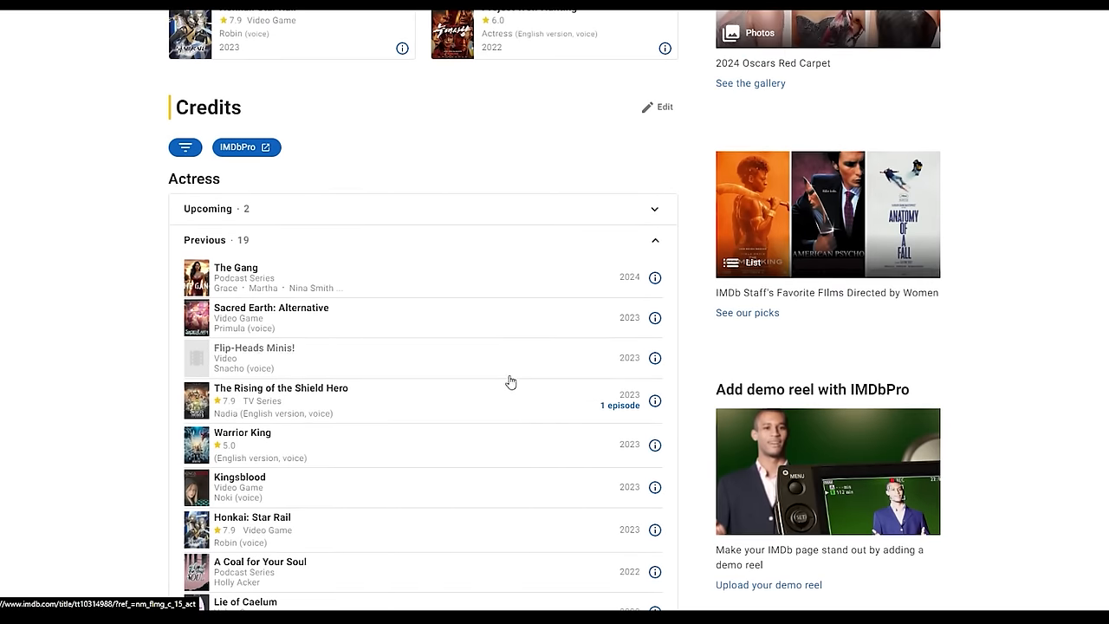
{"action": "scroll", "scroll_direction": "down", "scroll_amount": 3}
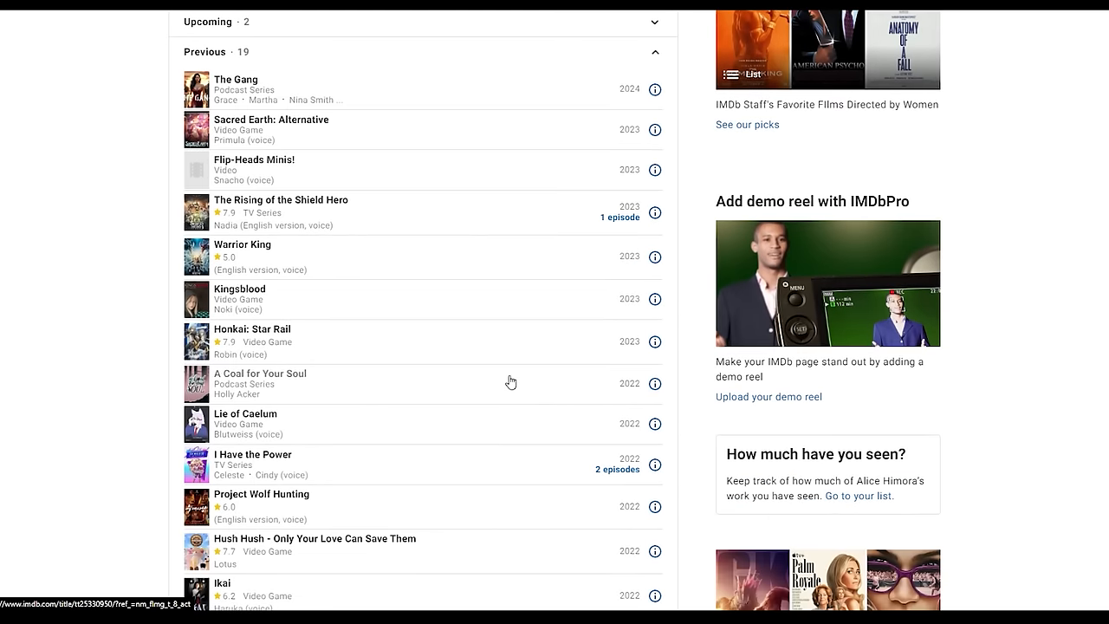
{"action": "scroll", "scroll_direction": "down", "scroll_amount": 3}
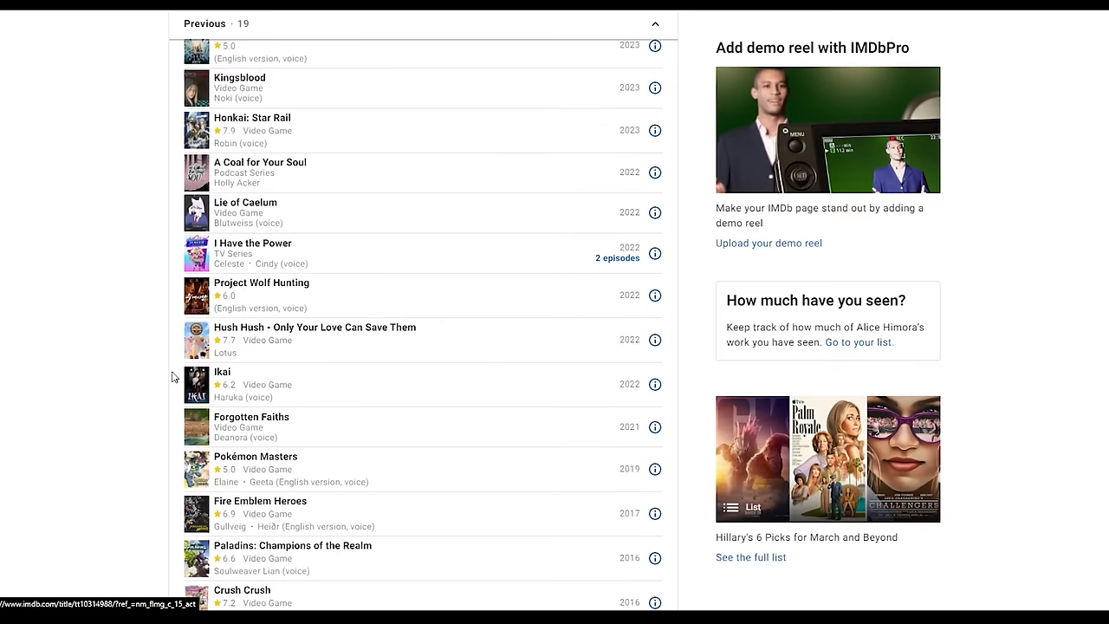
{"action": "scroll", "scroll_direction": "down", "scroll_amount": 3}
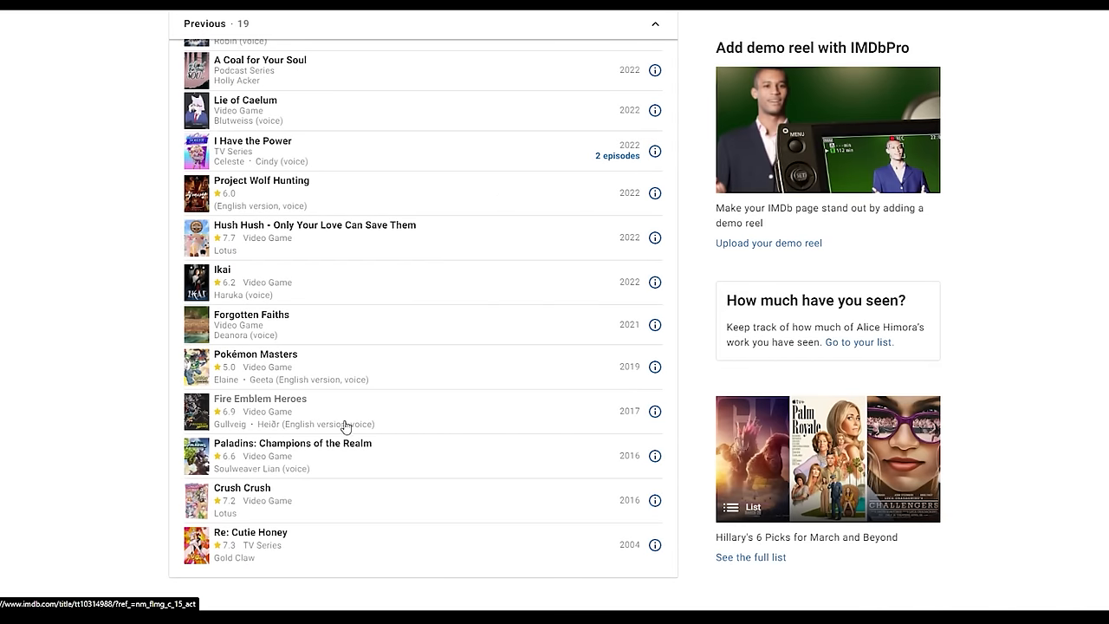
{"action": "mouse_move", "coordinate": [350, 381]}
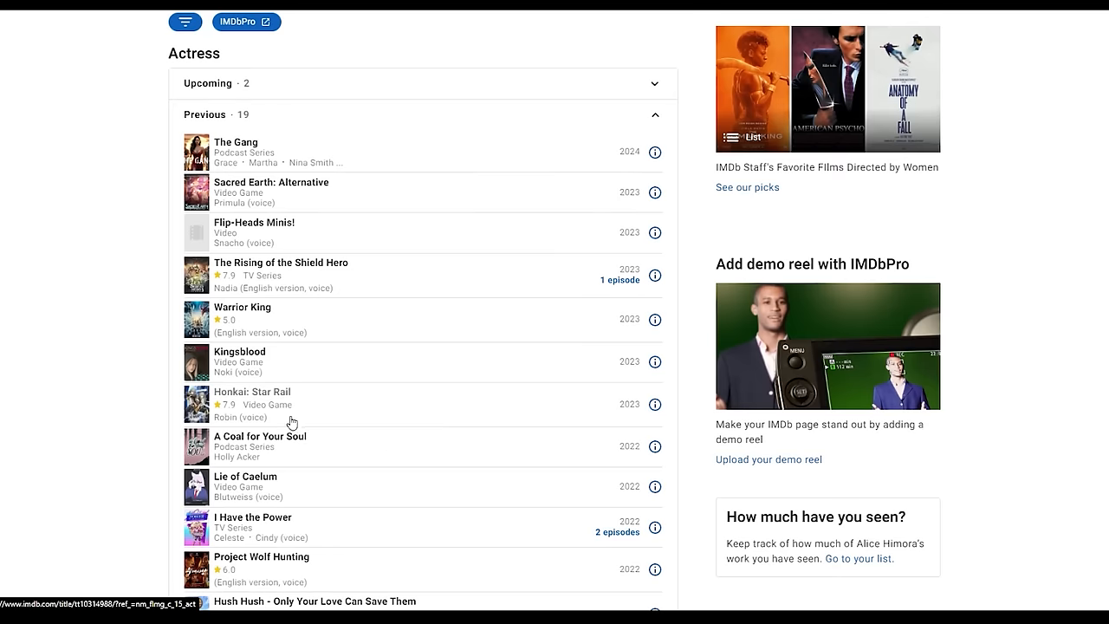
{"action": "mouse_move", "coordinate": [321, 210]}
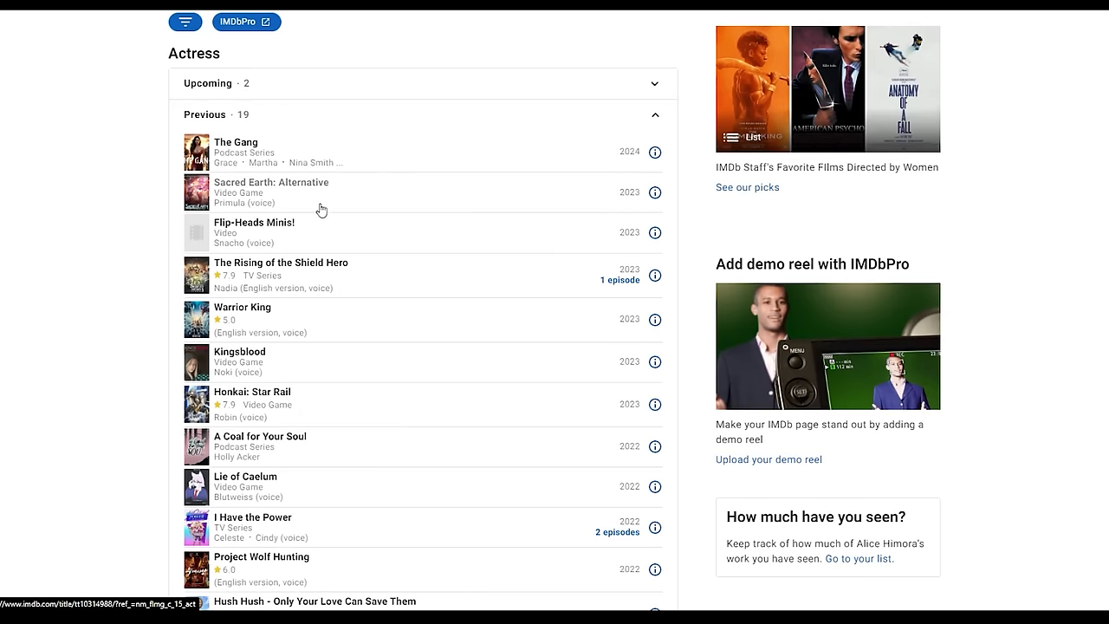
{"action": "scroll", "scroll_direction": "up", "scroll_amount": 3}
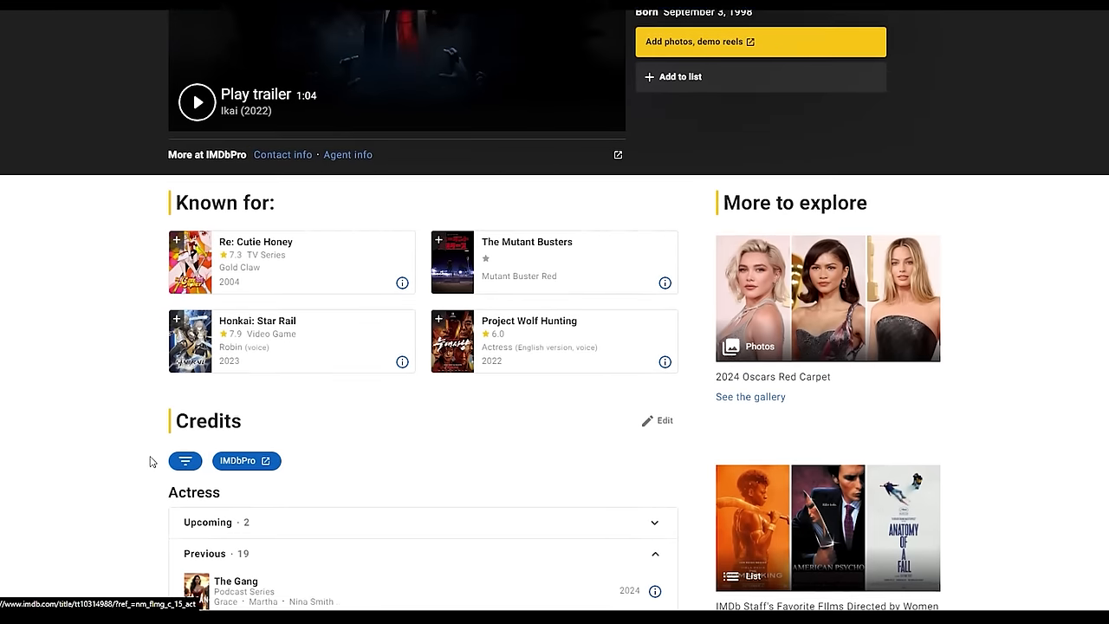
{"action": "scroll", "scroll_direction": "up", "scroll_amount": 3}
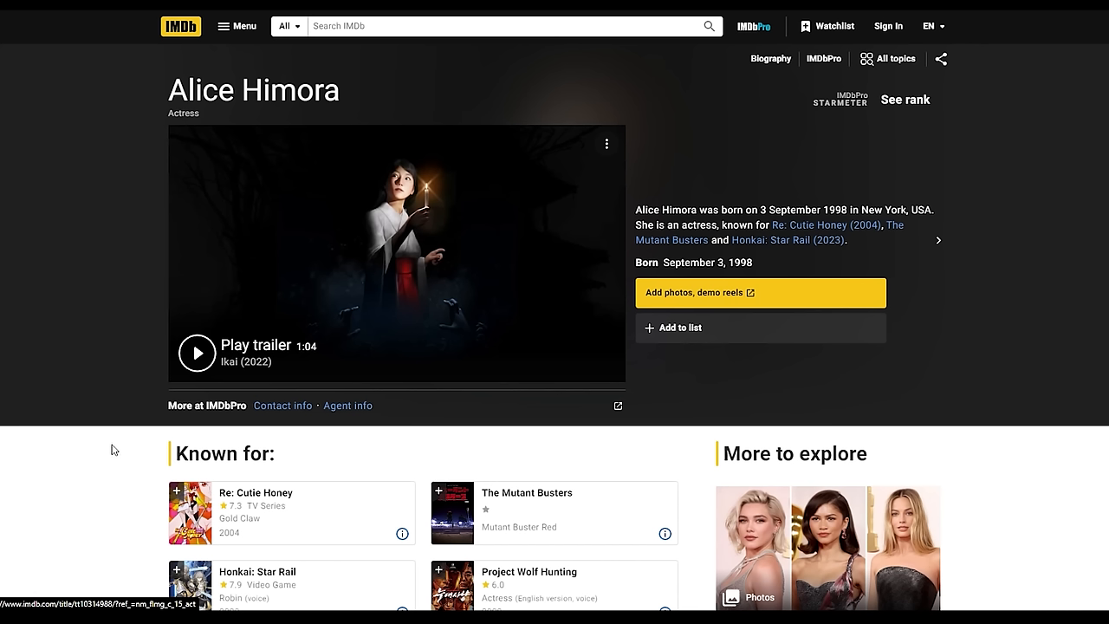
{"action": "mouse_move", "coordinate": [90, 357]}
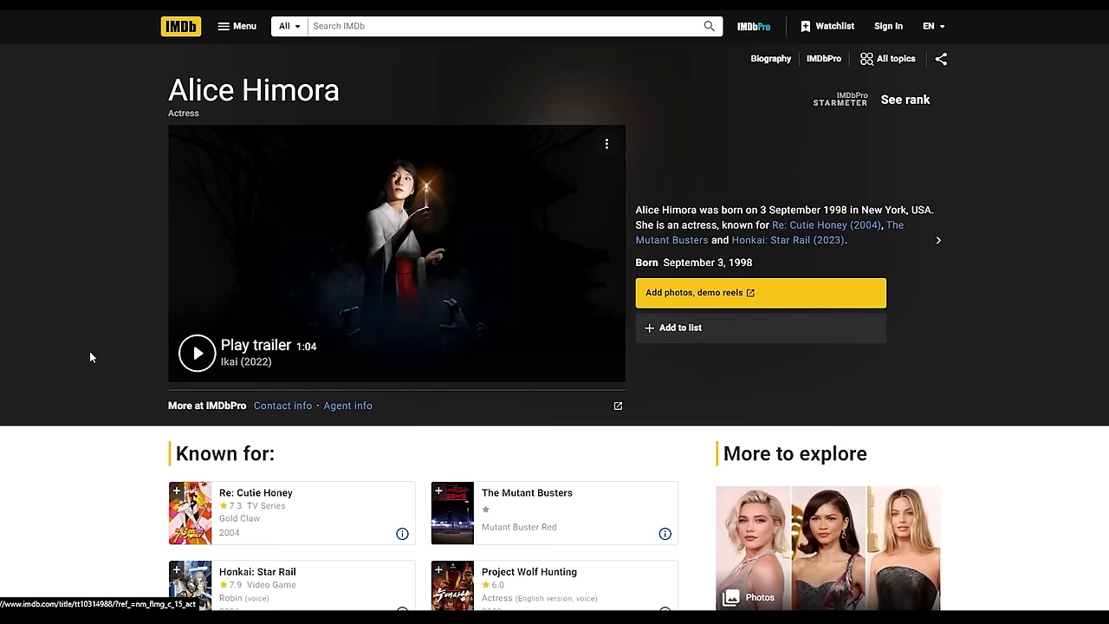
{"action": "mouse_move", "coordinate": [70, 329]}
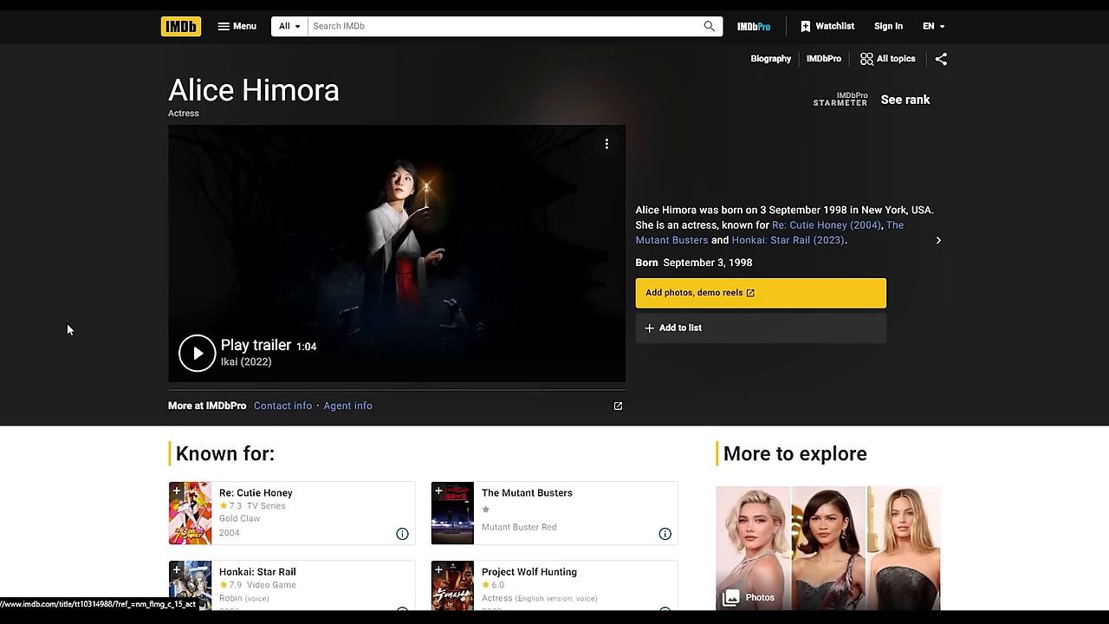
{"action": "mouse_move", "coordinate": [96, 365]}
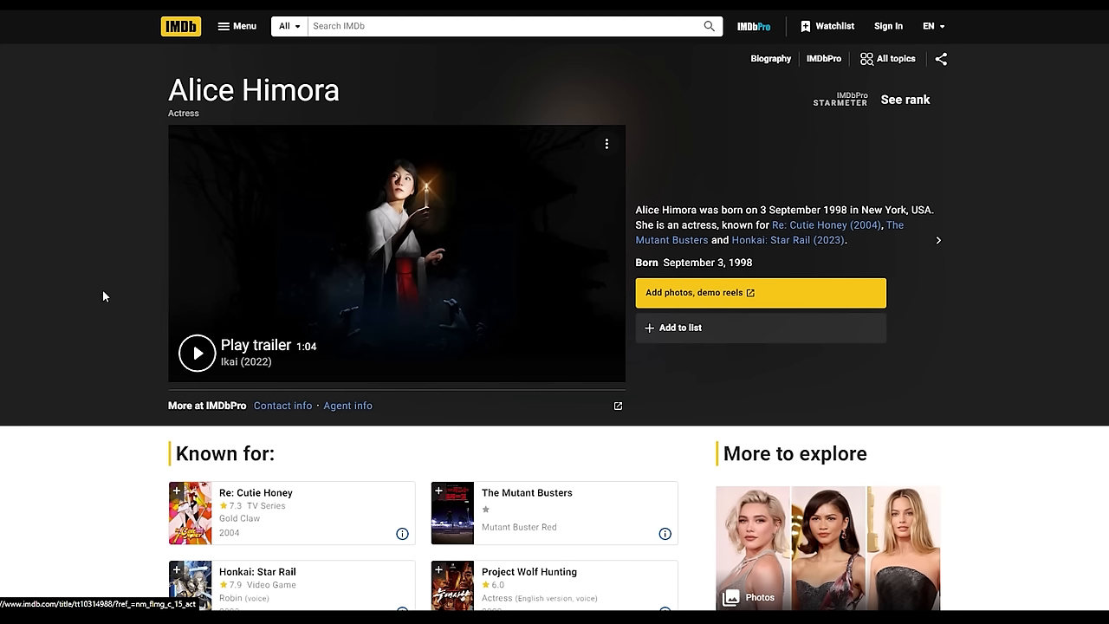
{"action": "mouse_move", "coordinate": [104, 298]}
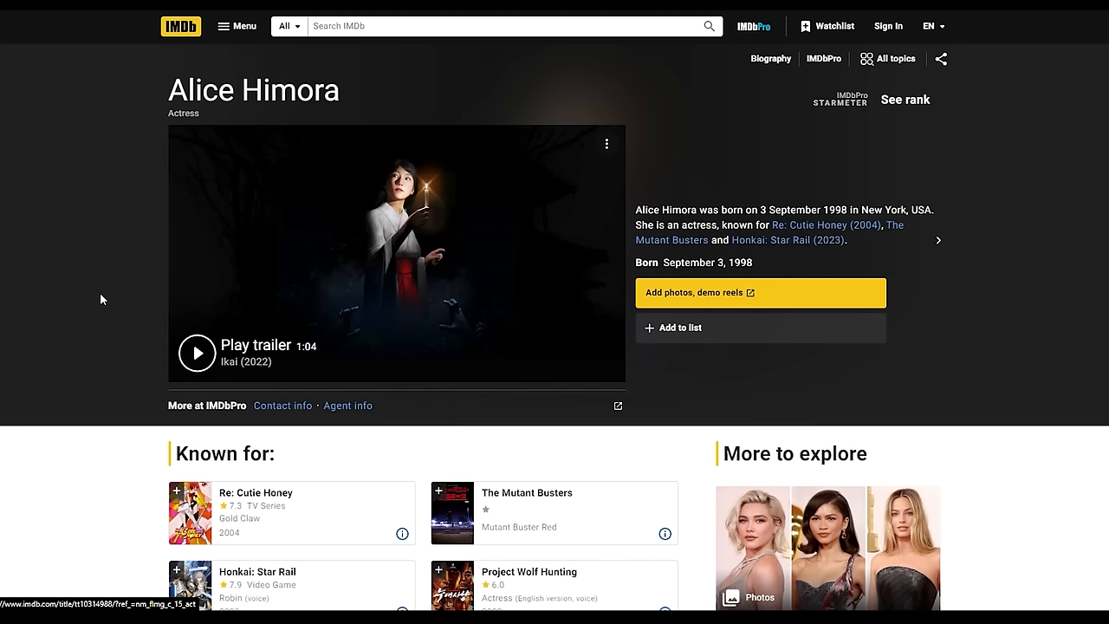
{"action": "mouse_move", "coordinate": [95, 368]}
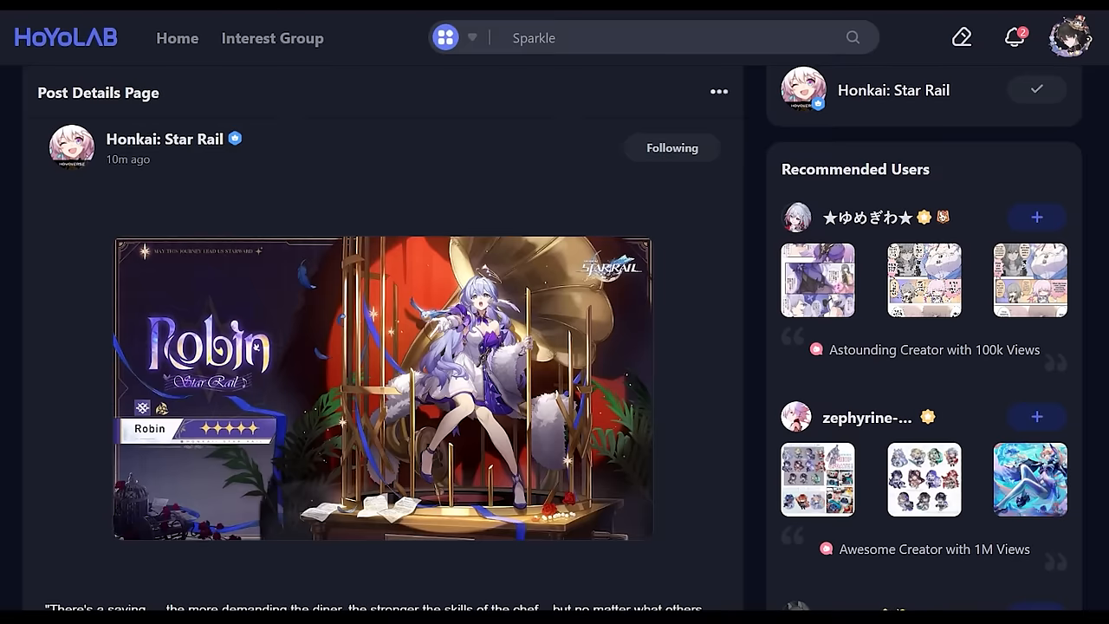
{"action": "scroll", "scroll_direction": "down", "scroll_amount": 3}
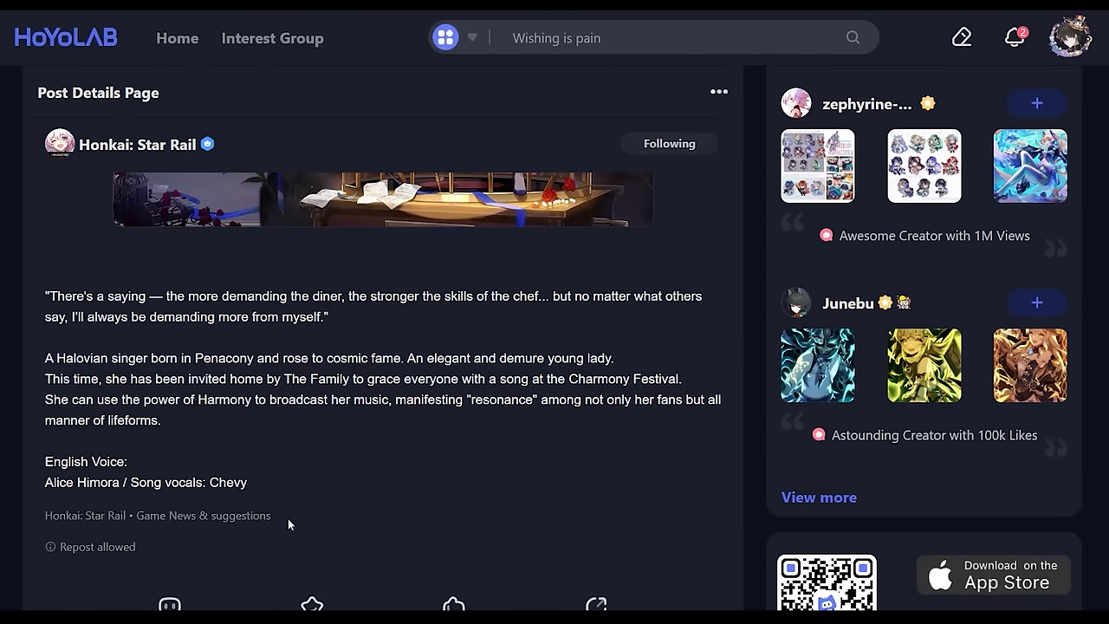
{"action": "mouse_move", "coordinate": [325, 485]}
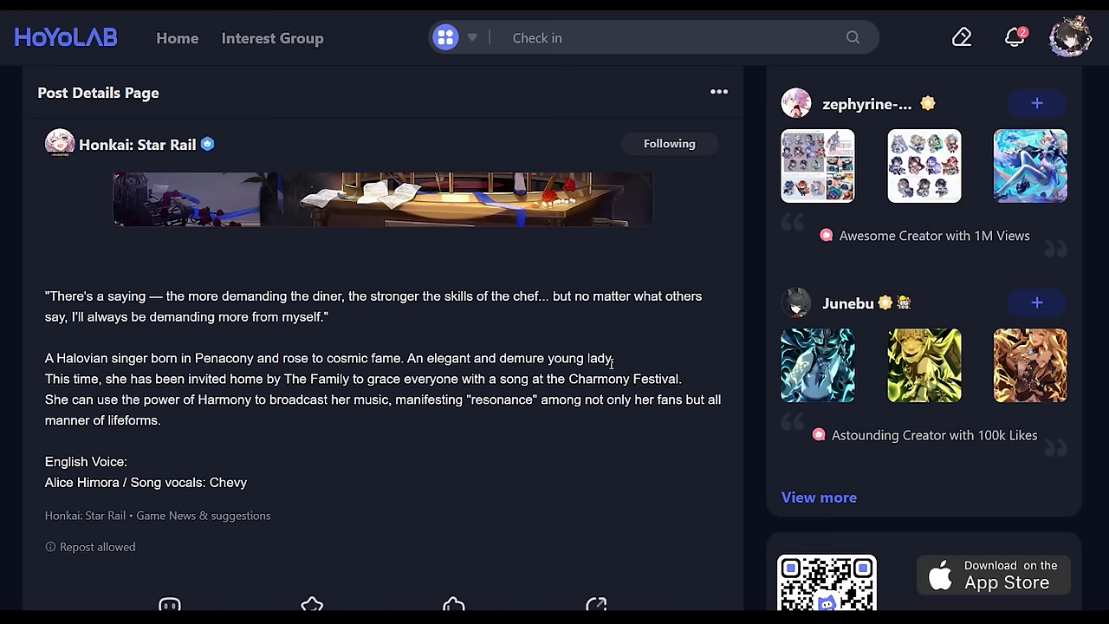
{"action": "type", "text": "Arlecchino"}
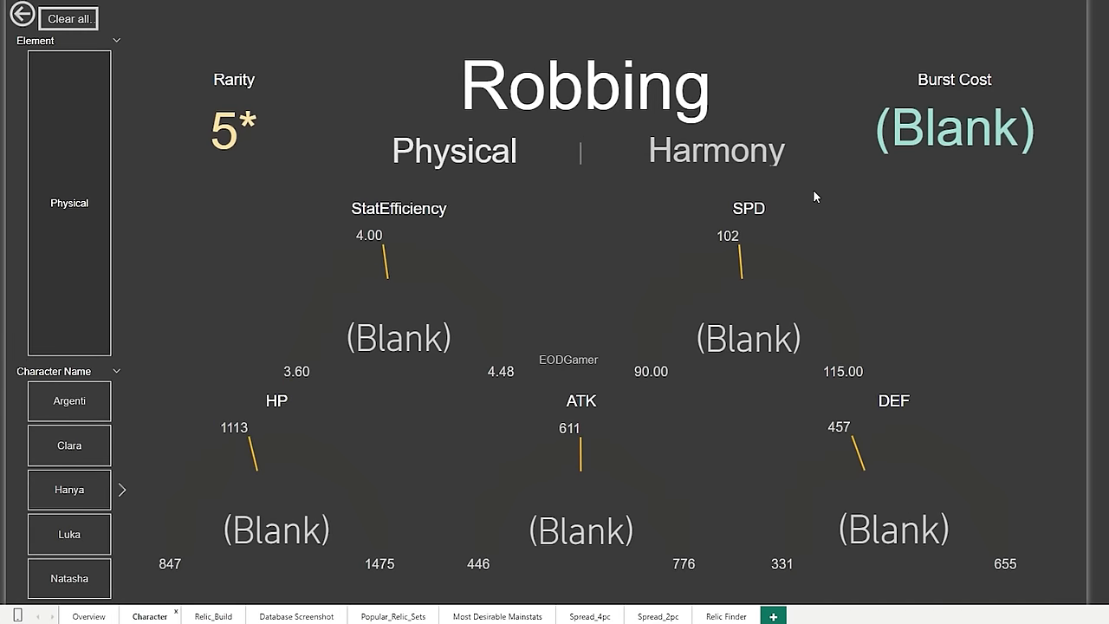
Switch to the Power BI window and go to the Overview report page.
{"action": "left_click", "coordinate": [586, 87]}
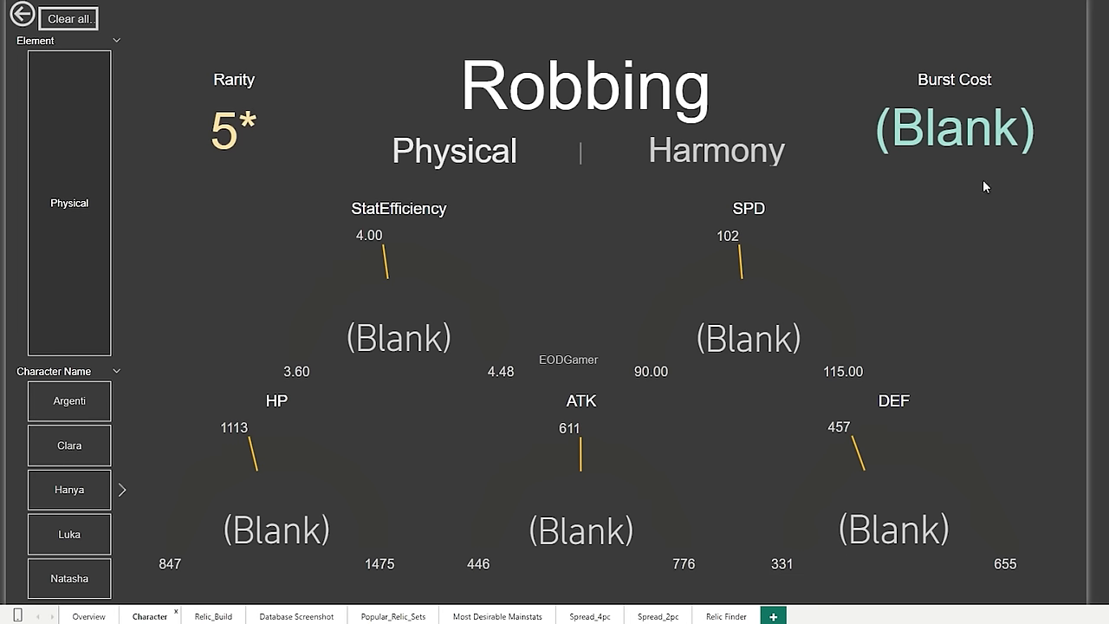
{"action": "mouse_move", "coordinate": [1023, 171]}
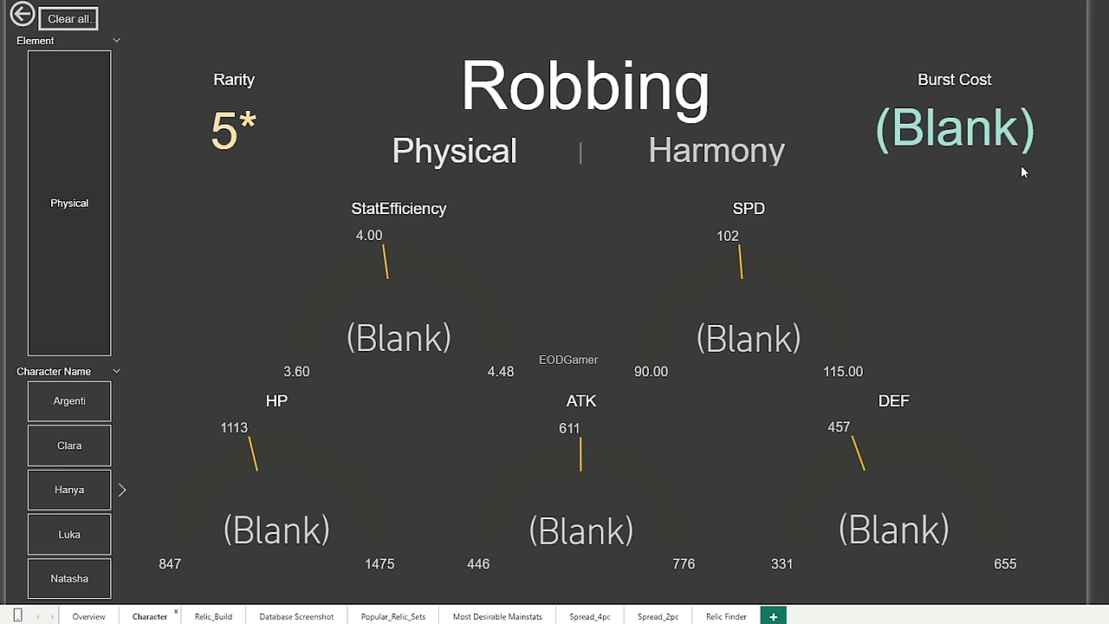
{"action": "mouse_move", "coordinate": [483, 425]}
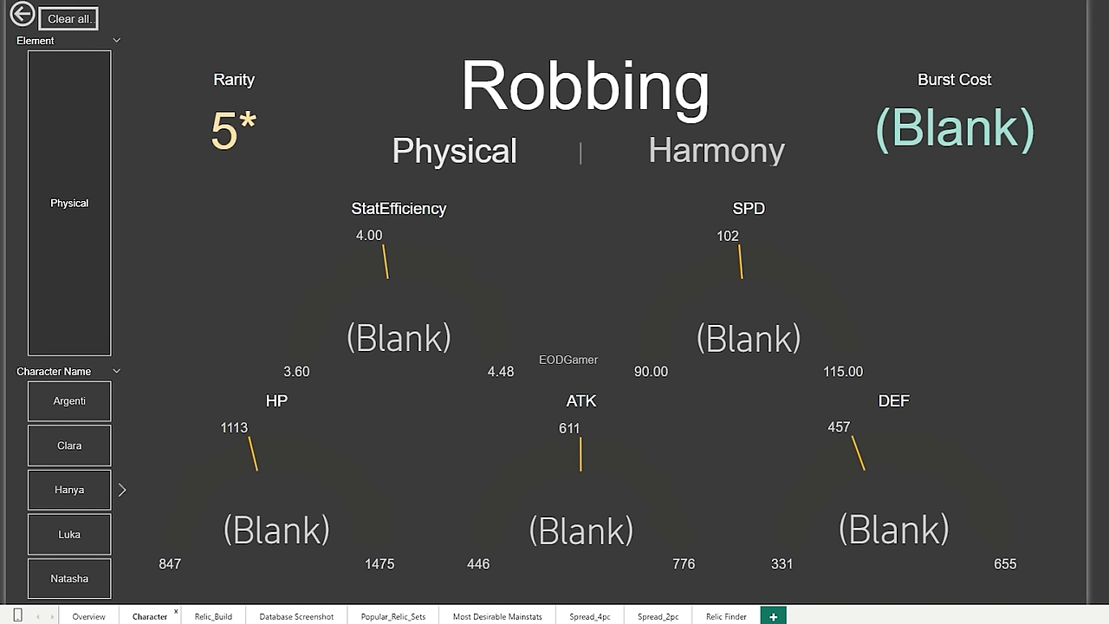
{"action": "left_click", "coordinate": [88, 617]}
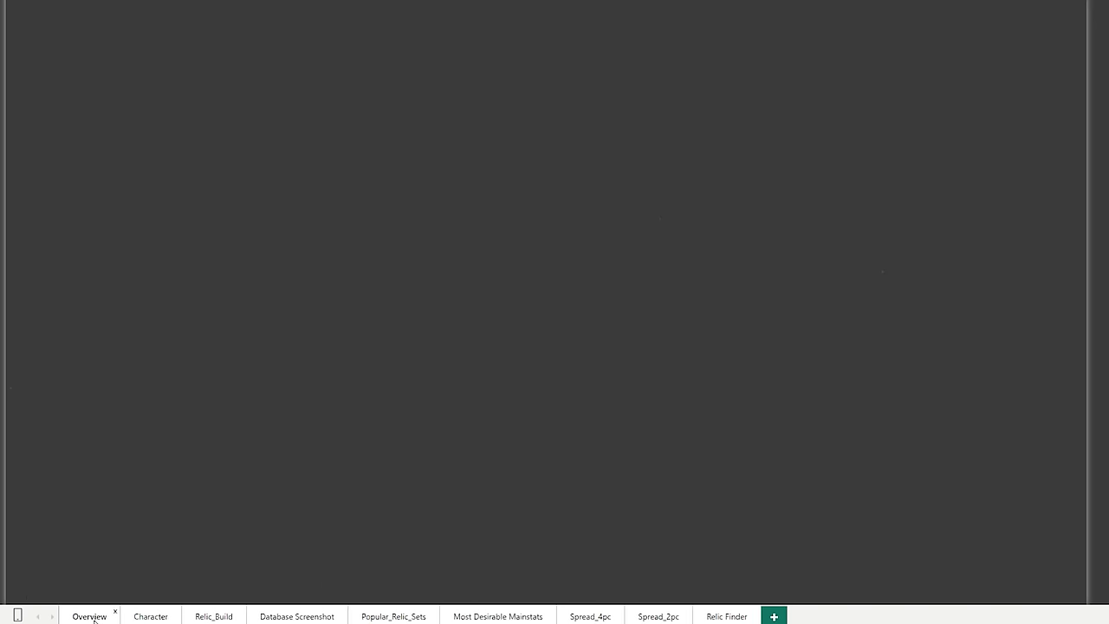
{"action": "left_click", "coordinate": [88, 617]}
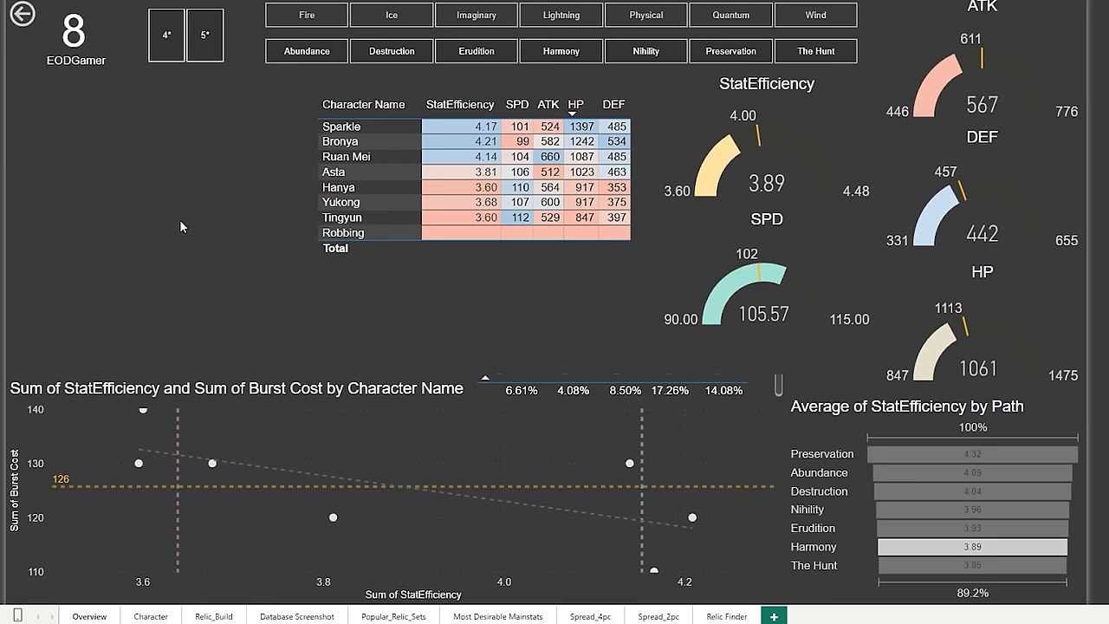
{"action": "mouse_move", "coordinate": [207, 222]}
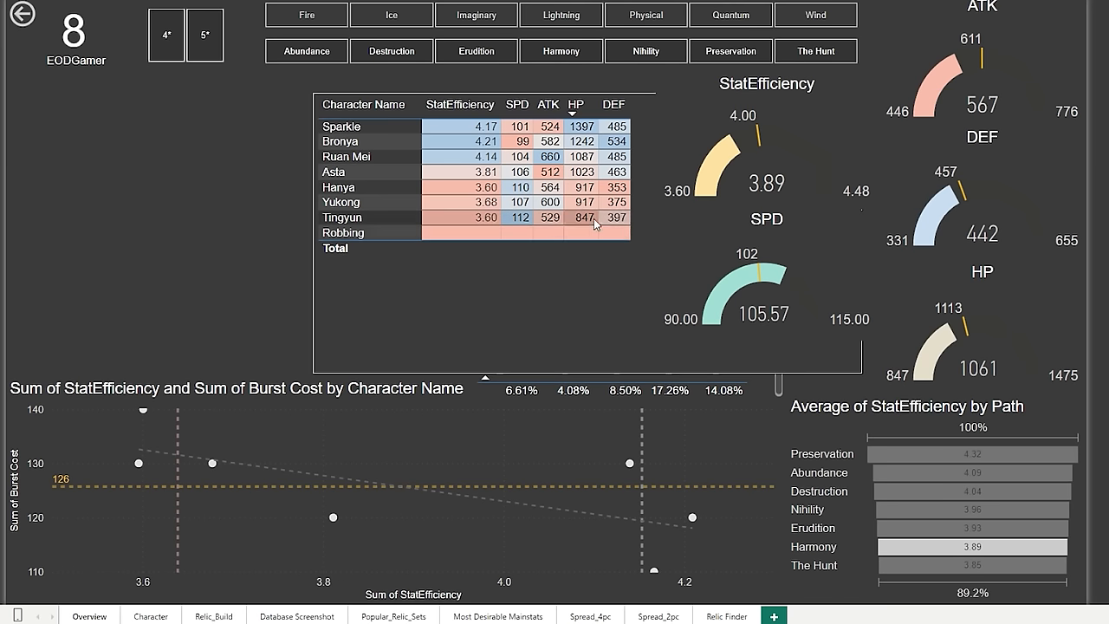
{"action": "mouse_move", "coordinate": [631, 218]}
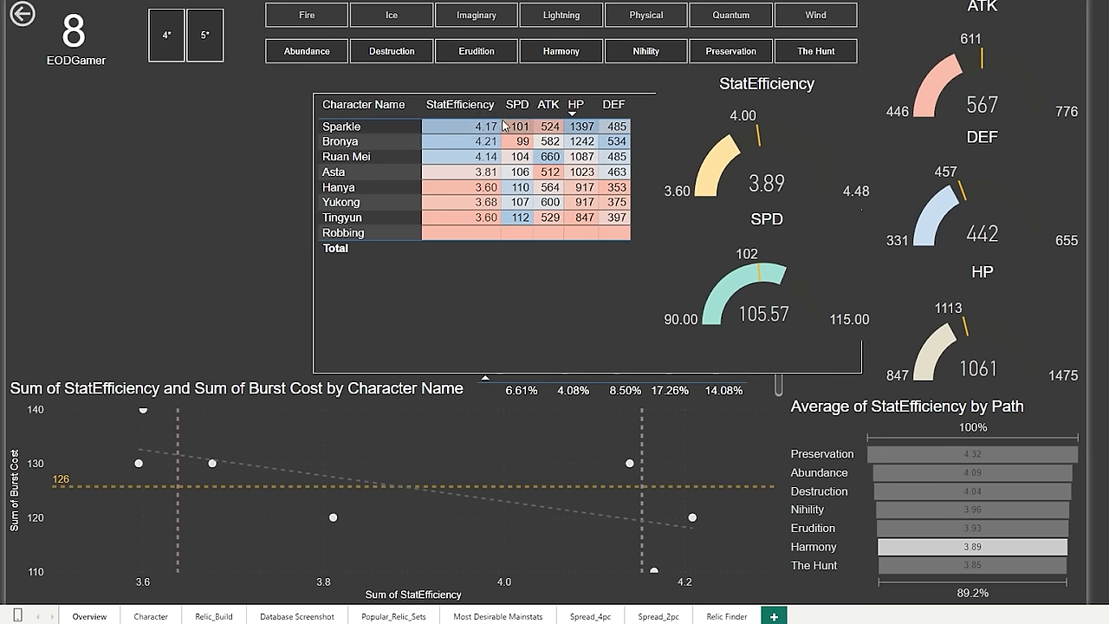
{"action": "mouse_move", "coordinate": [546, 208]}
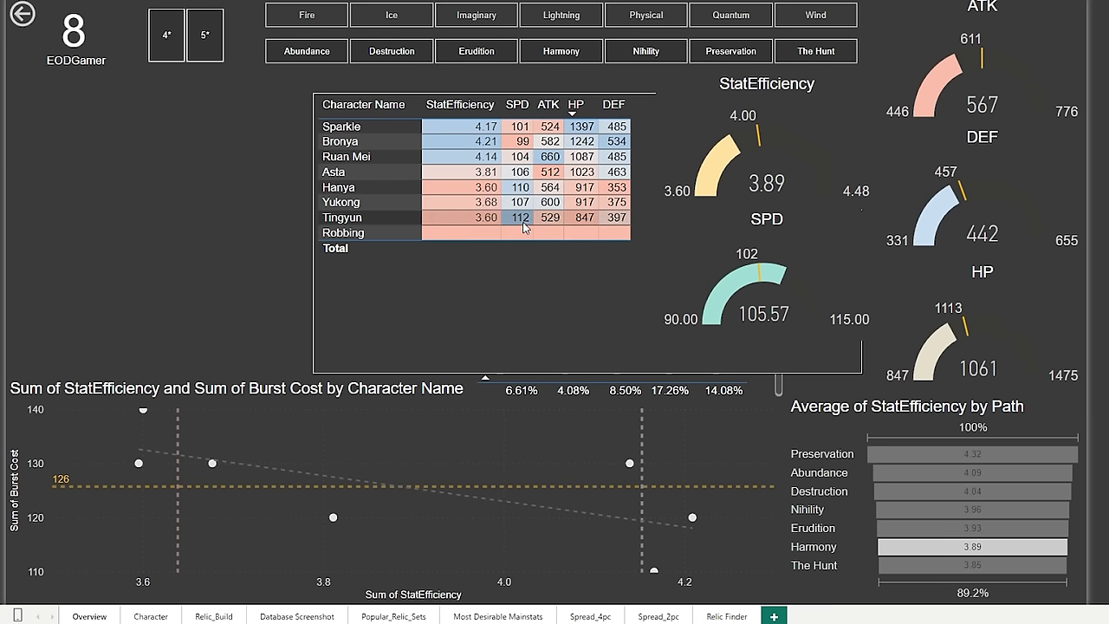
{"action": "mouse_move", "coordinate": [396, 189]}
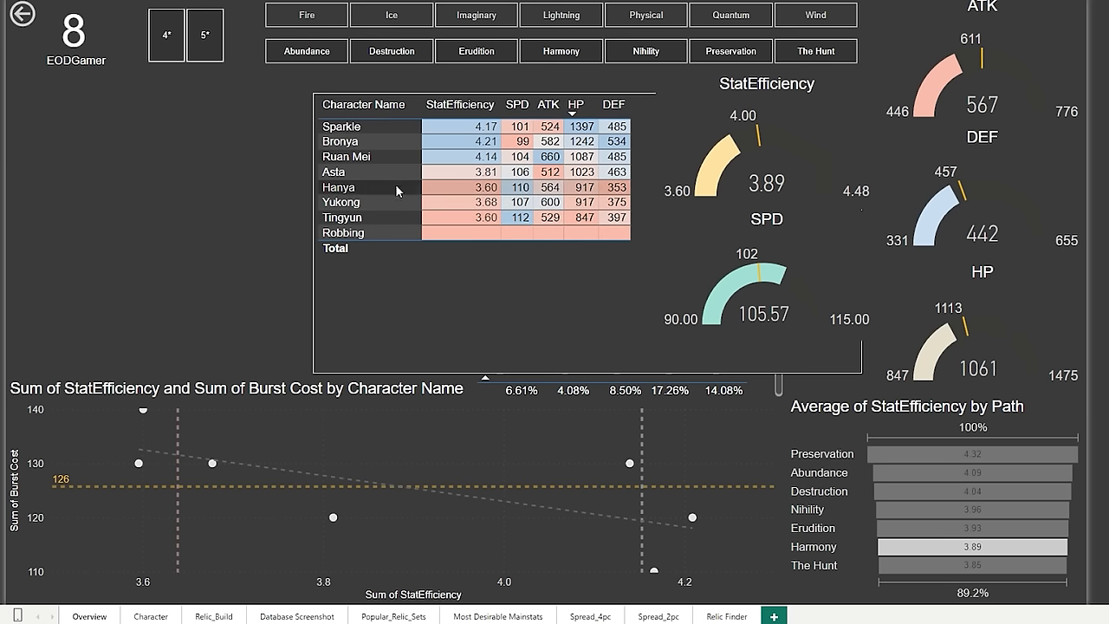
{"action": "mouse_move", "coordinate": [506, 189]}
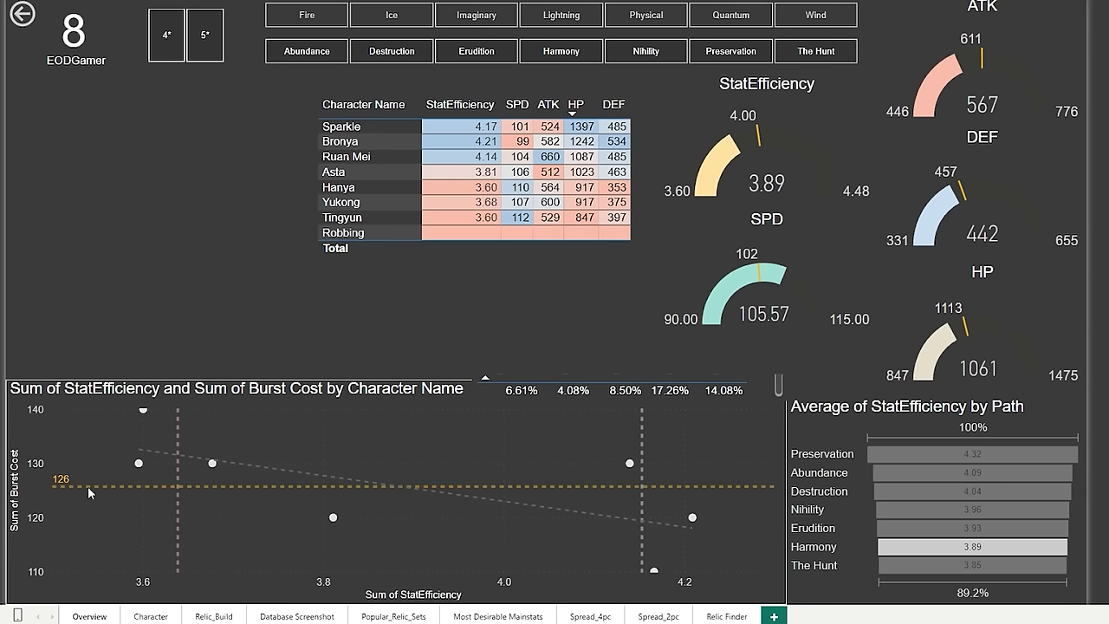
{"action": "mouse_move", "coordinate": [627, 416]}
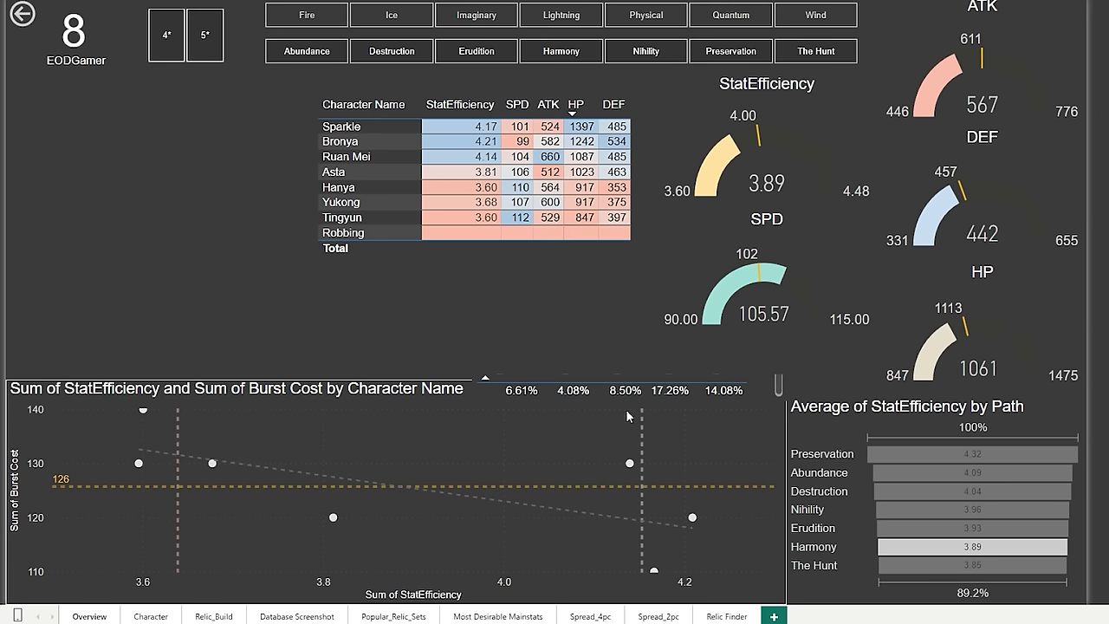
{"action": "left_click", "coordinate": [205, 35]}
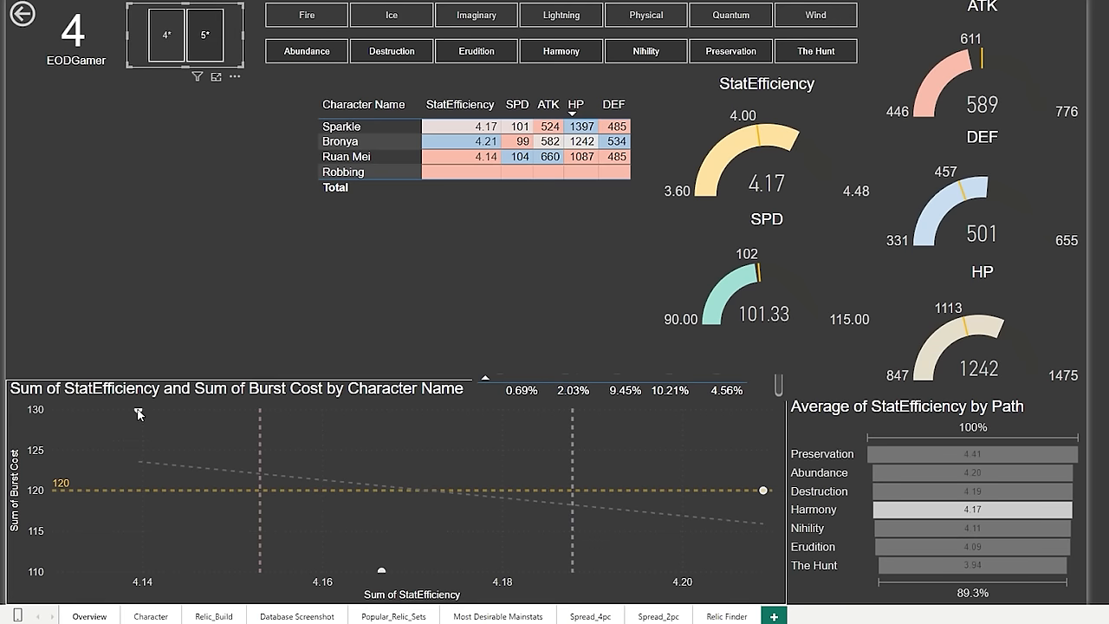
{"action": "mouse_move", "coordinate": [167, 430]}
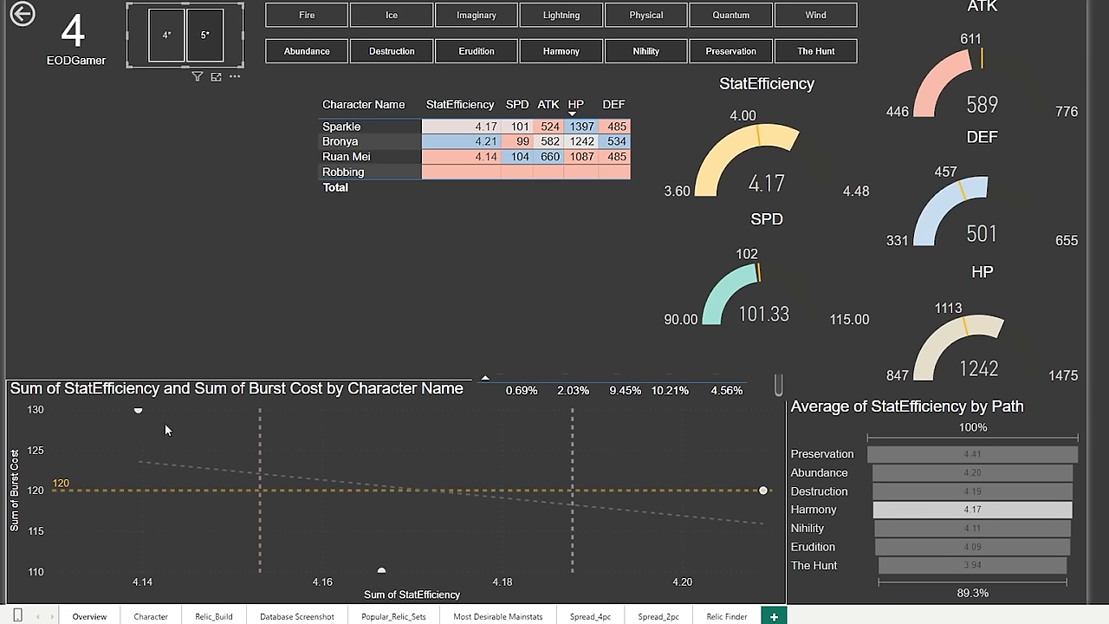
{"action": "mouse_move", "coordinate": [385, 579]}
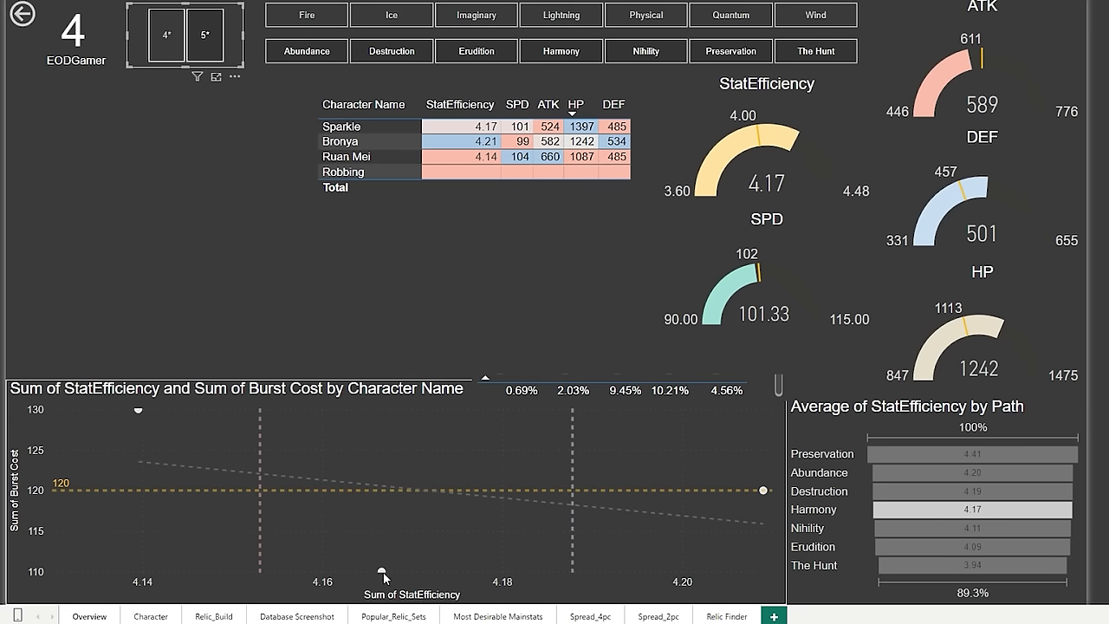
{"action": "mouse_move", "coordinate": [382, 575]}
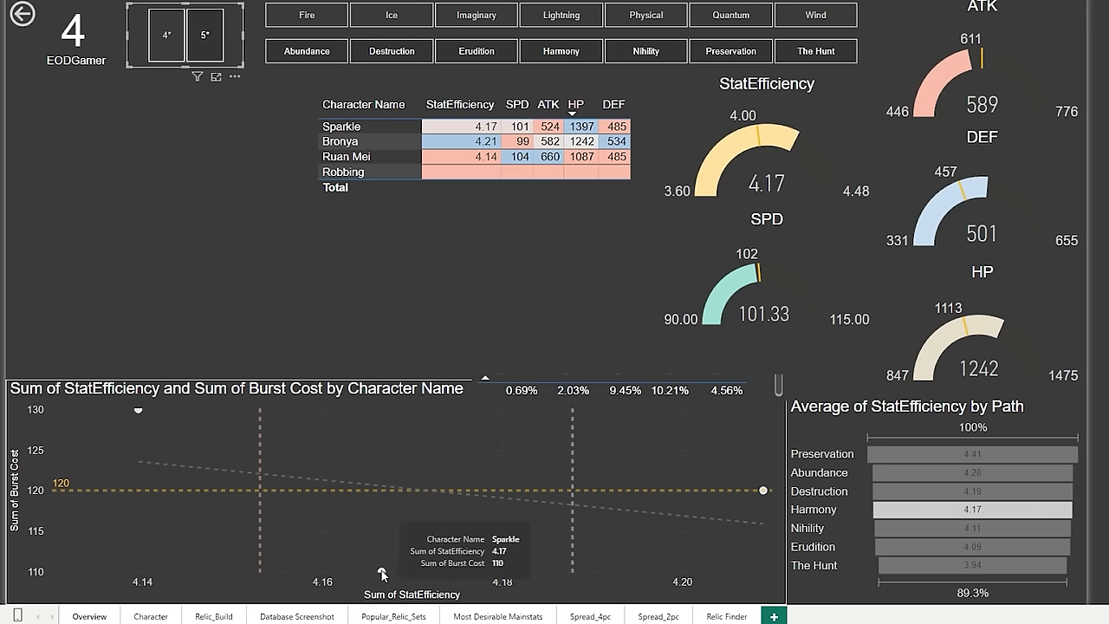
{"action": "mouse_move", "coordinate": [767, 495]}
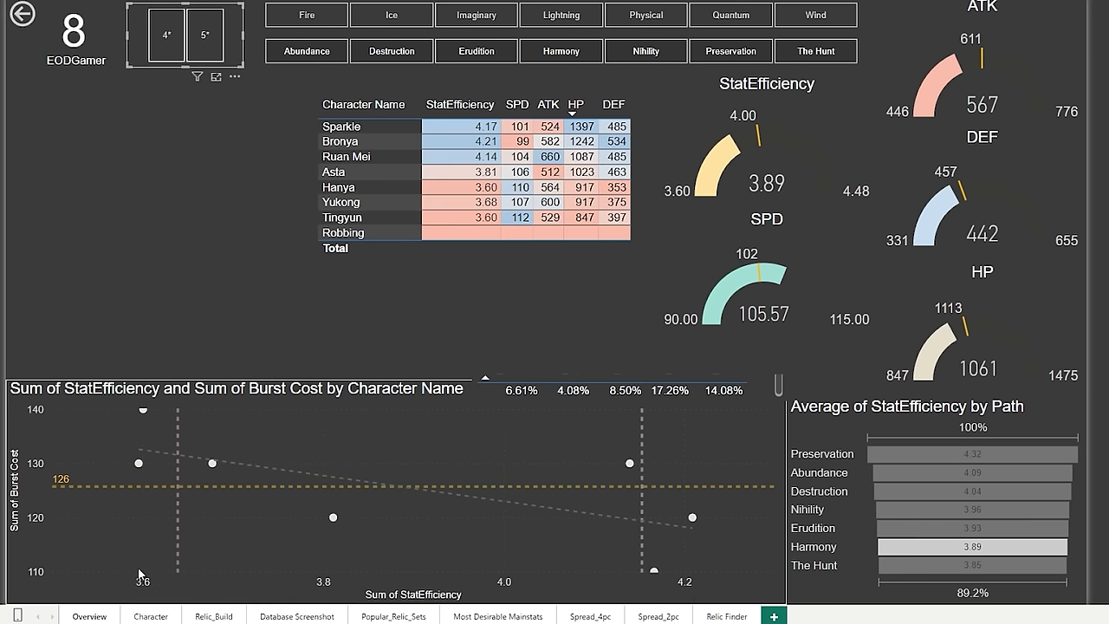
{"action": "mouse_move", "coordinate": [59, 492]}
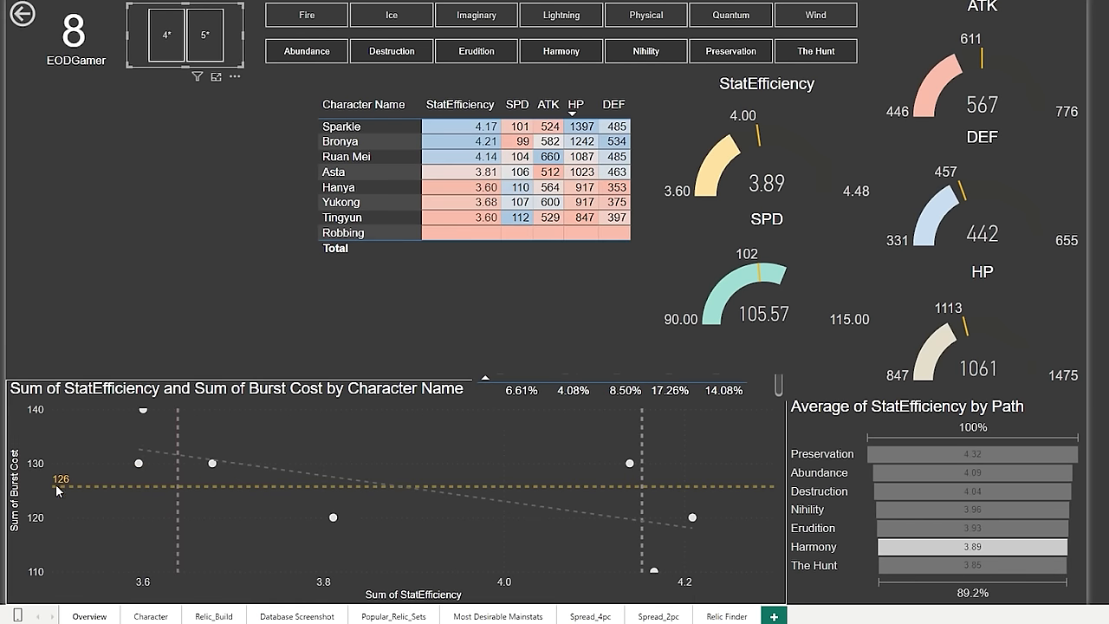
{"action": "mouse_move", "coordinate": [71, 520]}
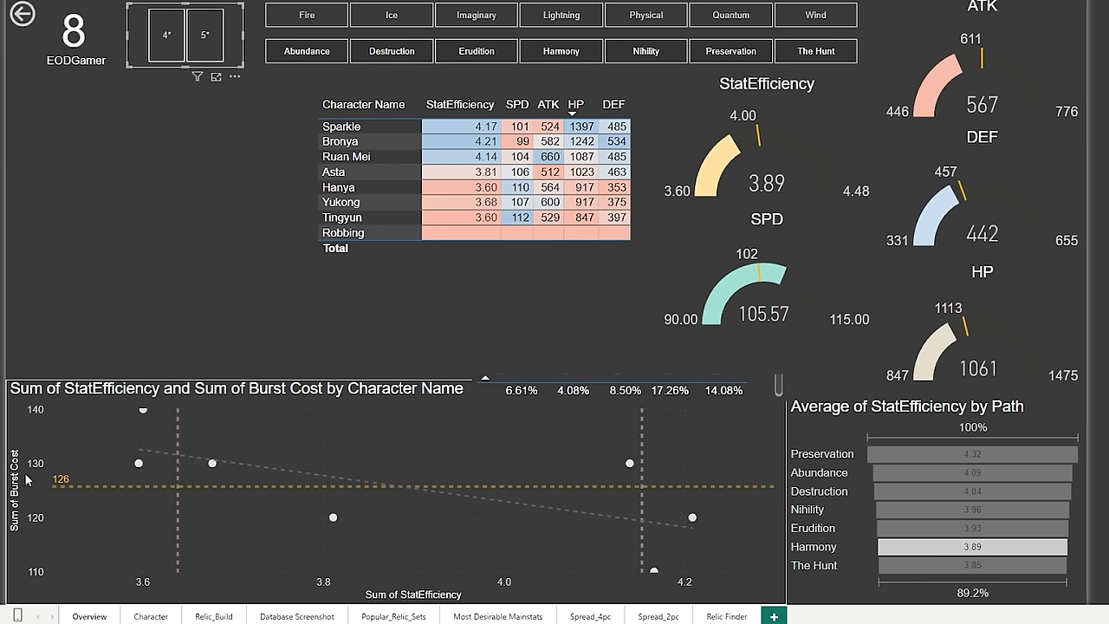
{"action": "mouse_move", "coordinate": [208, 461]}
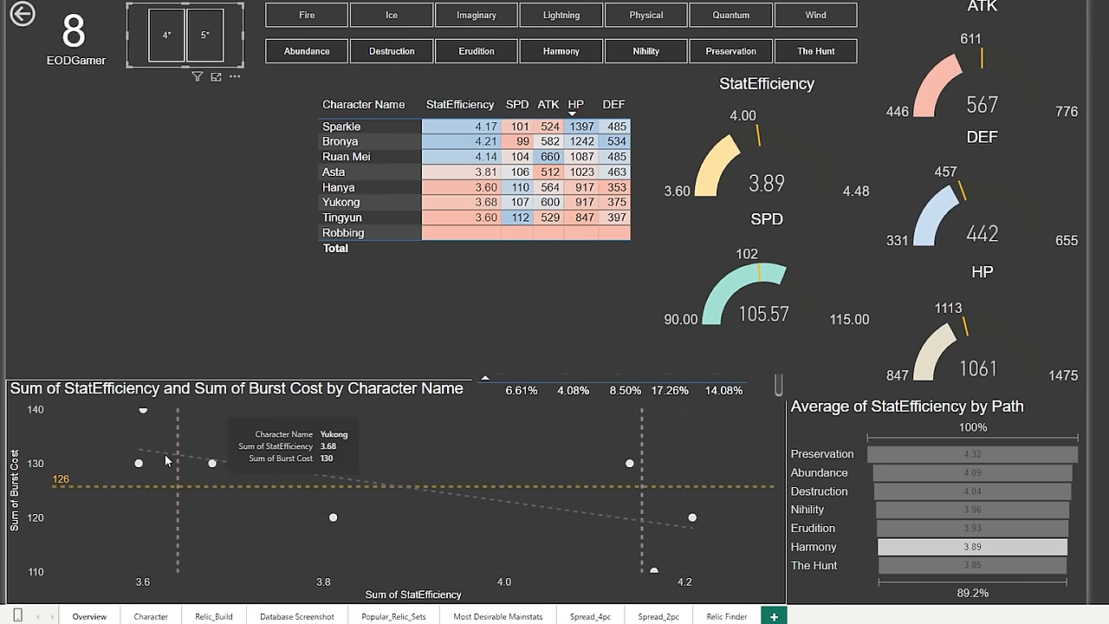
{"action": "mouse_move", "coordinate": [336, 520]}
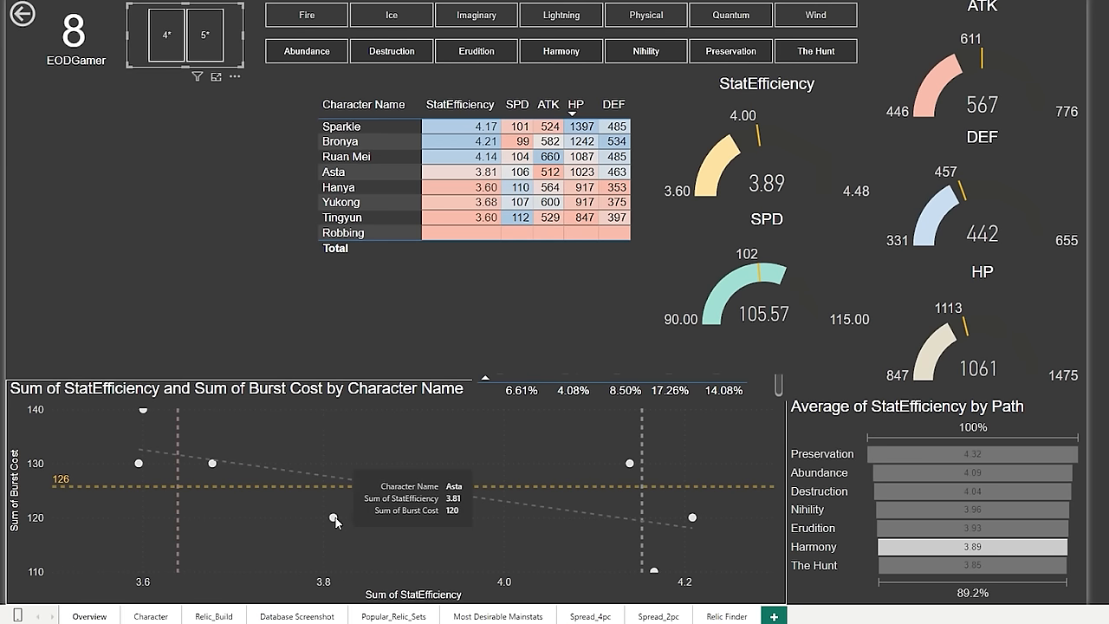
{"action": "mouse_move", "coordinate": [655, 575]}
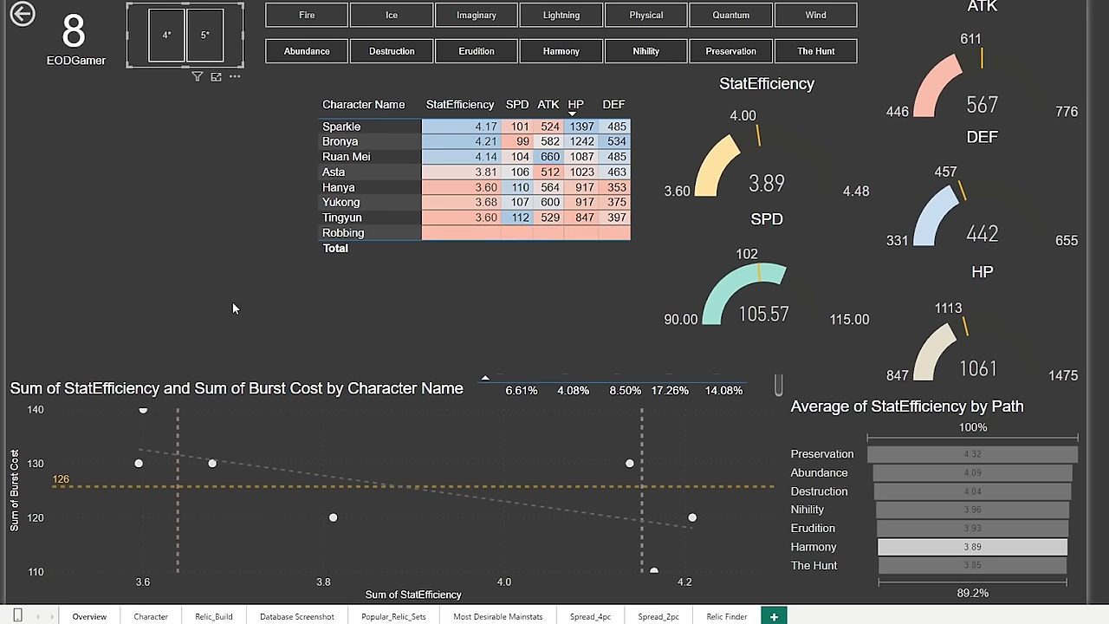
{"action": "mouse_move", "coordinate": [602, 517]}
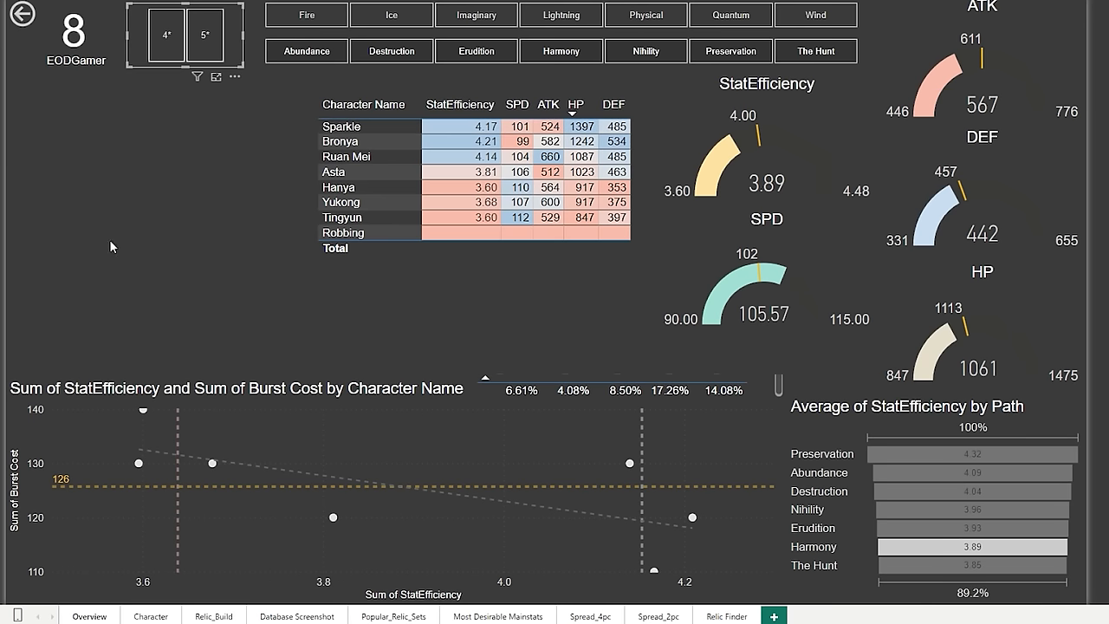
{"action": "mouse_move", "coordinate": [132, 246]}
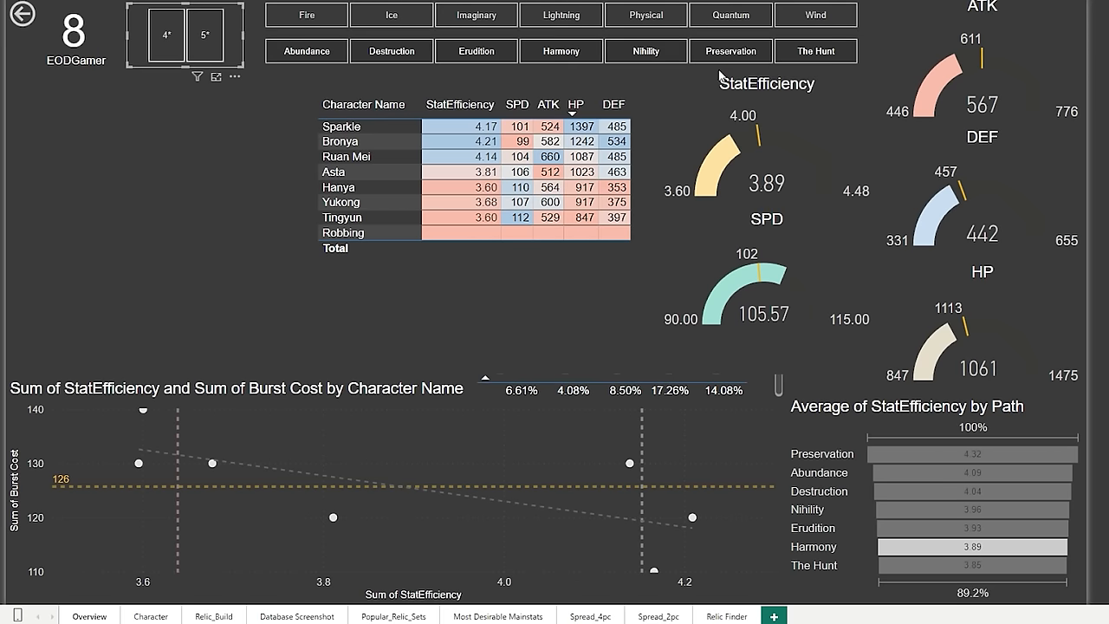
Filter the Overview dashboard to Physical characters via the element slicer.
{"action": "left_click", "coordinate": [645, 14]}
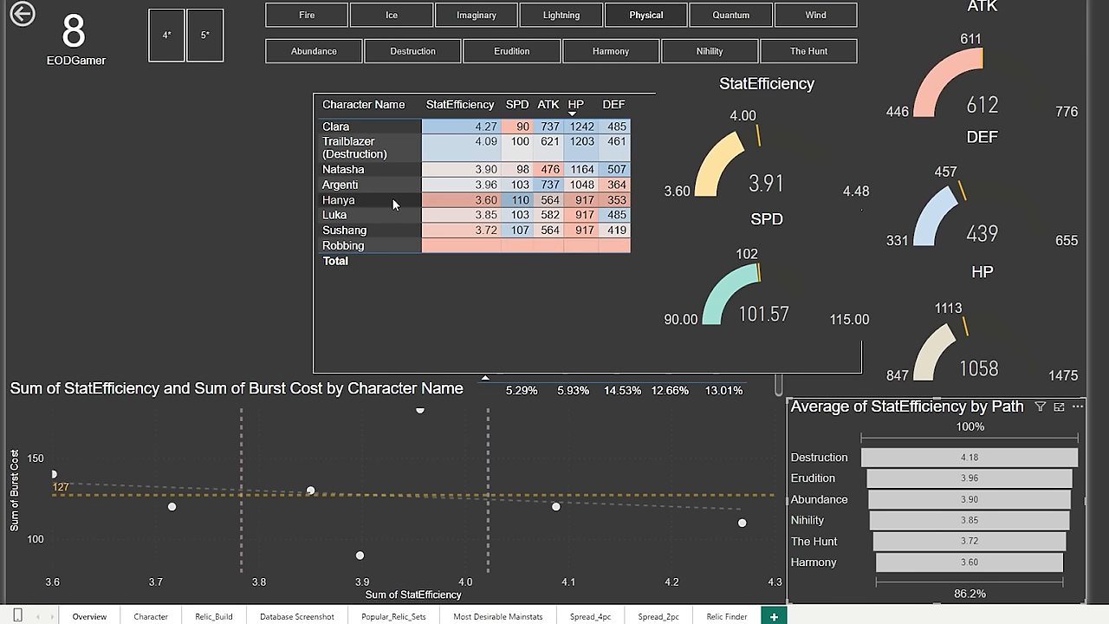
{"action": "mouse_move", "coordinate": [371, 201]}
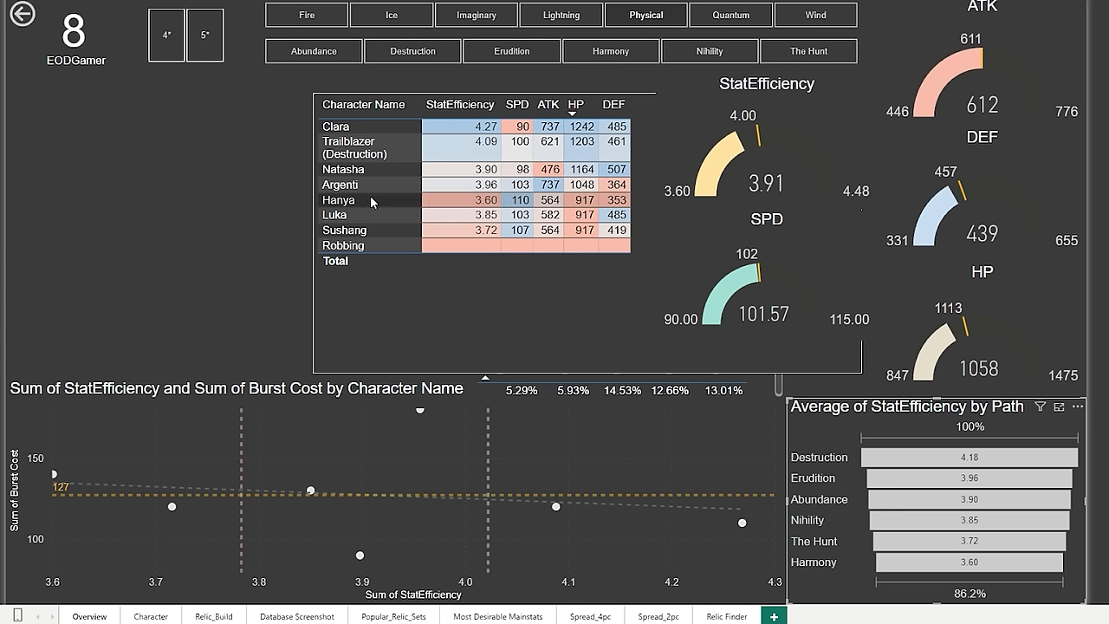
{"action": "mouse_move", "coordinate": [381, 208]}
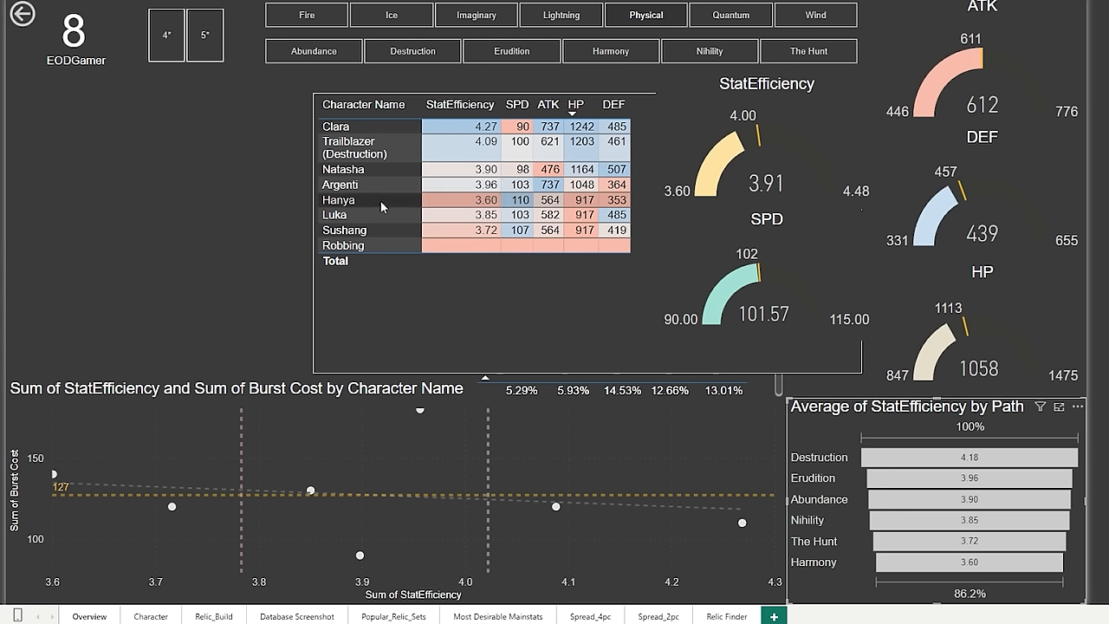
{"action": "mouse_move", "coordinate": [357, 246]}
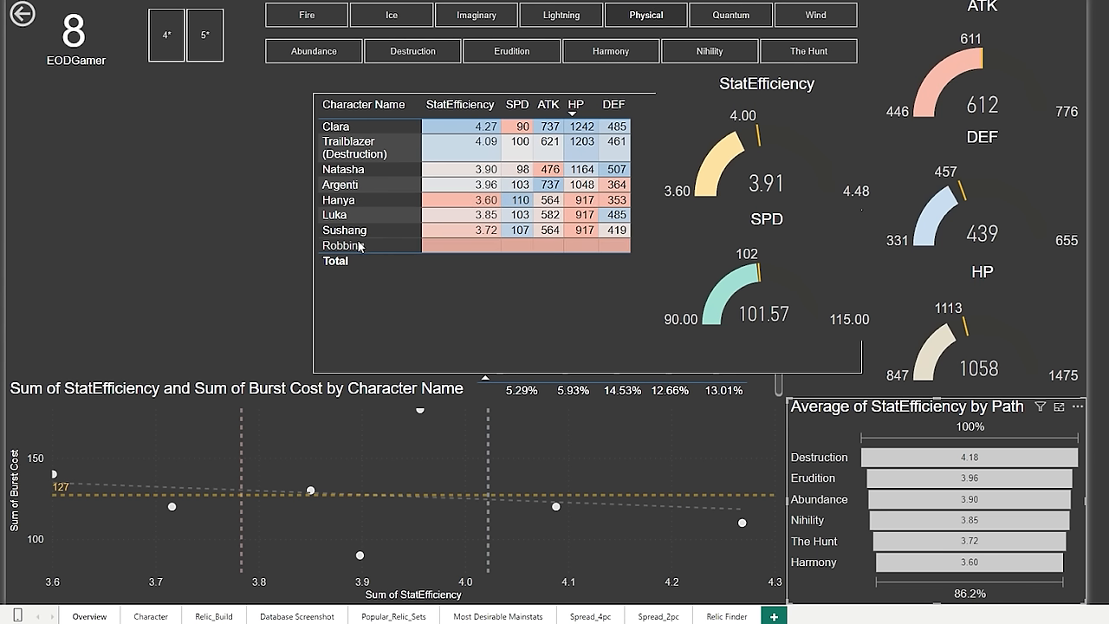
{"action": "mouse_move", "coordinate": [391, 253]}
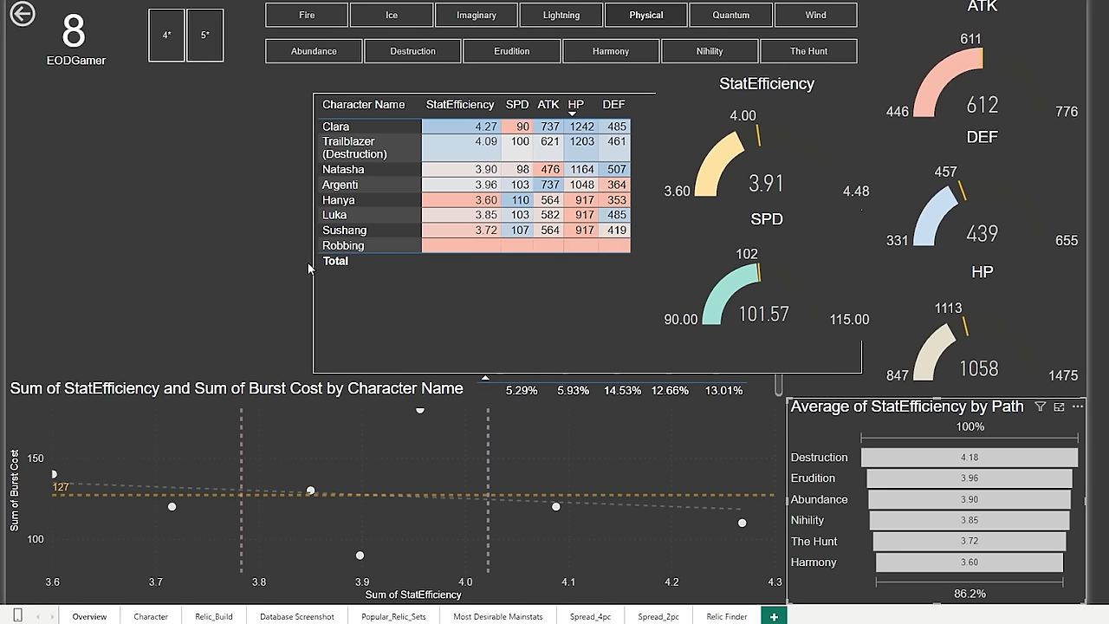
{"action": "mouse_move", "coordinate": [323, 262]}
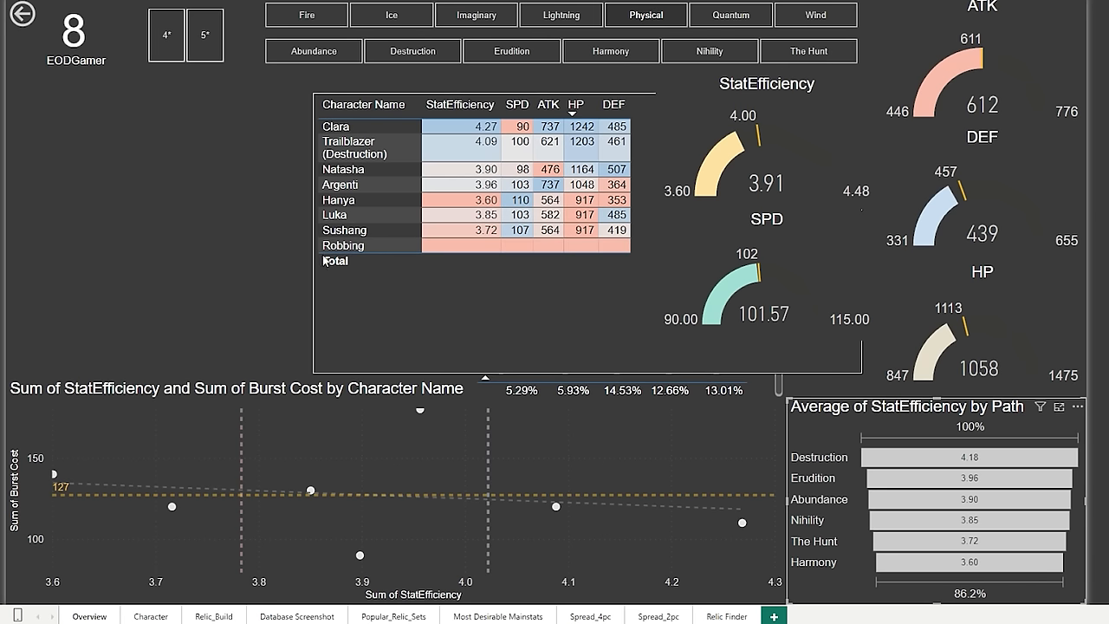
{"action": "mouse_move", "coordinate": [367, 250]}
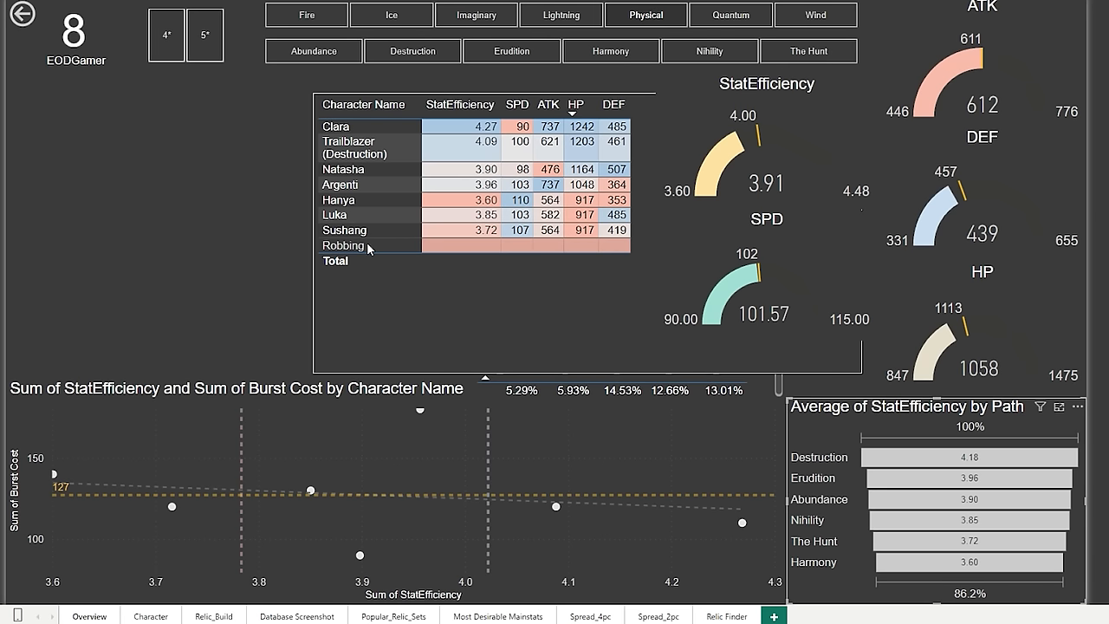
{"action": "mouse_move", "coordinate": [391, 247]}
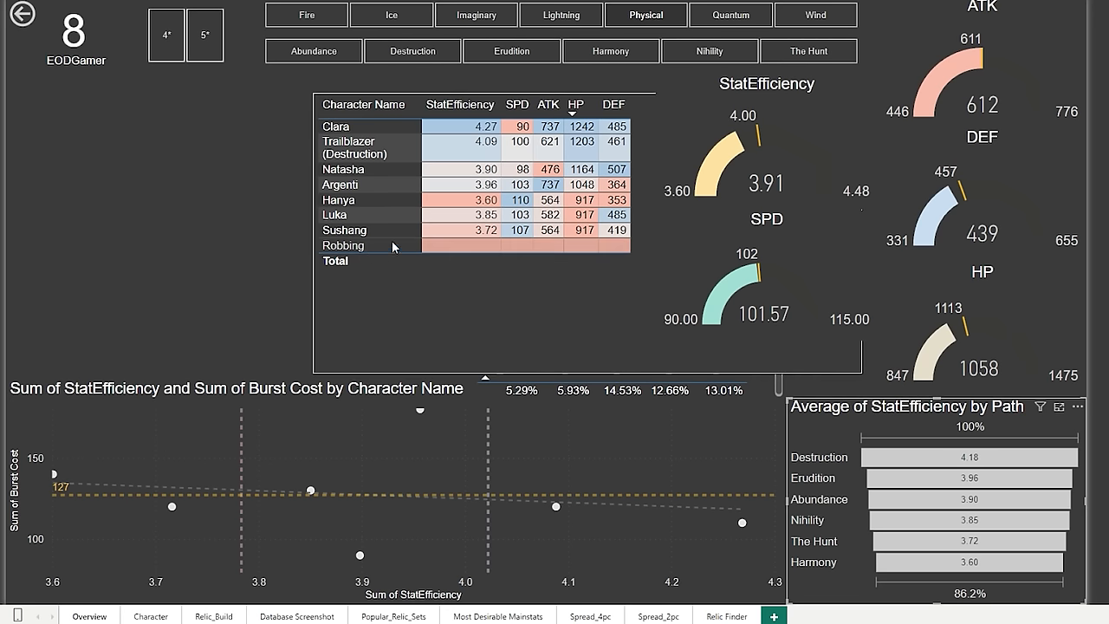
{"action": "mouse_move", "coordinate": [407, 222]}
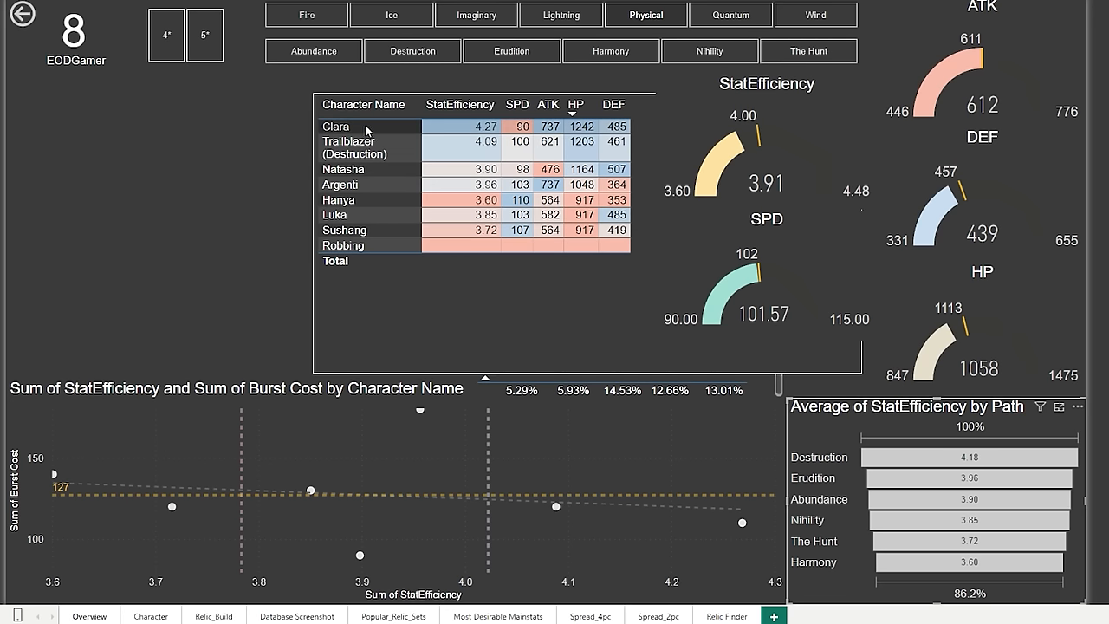
{"action": "mouse_move", "coordinate": [393, 180]}
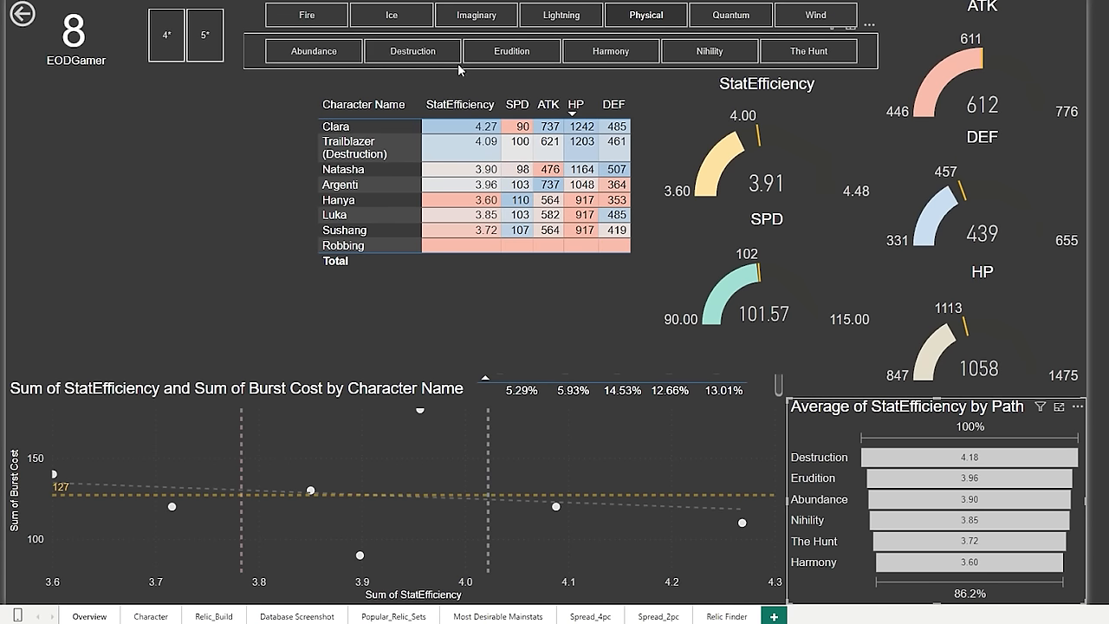
Multi-select the Destruction, Erudition, Nihility and The Hunt paths, leaving five Physical characters.
{"action": "left_click", "coordinate": [709, 51]}
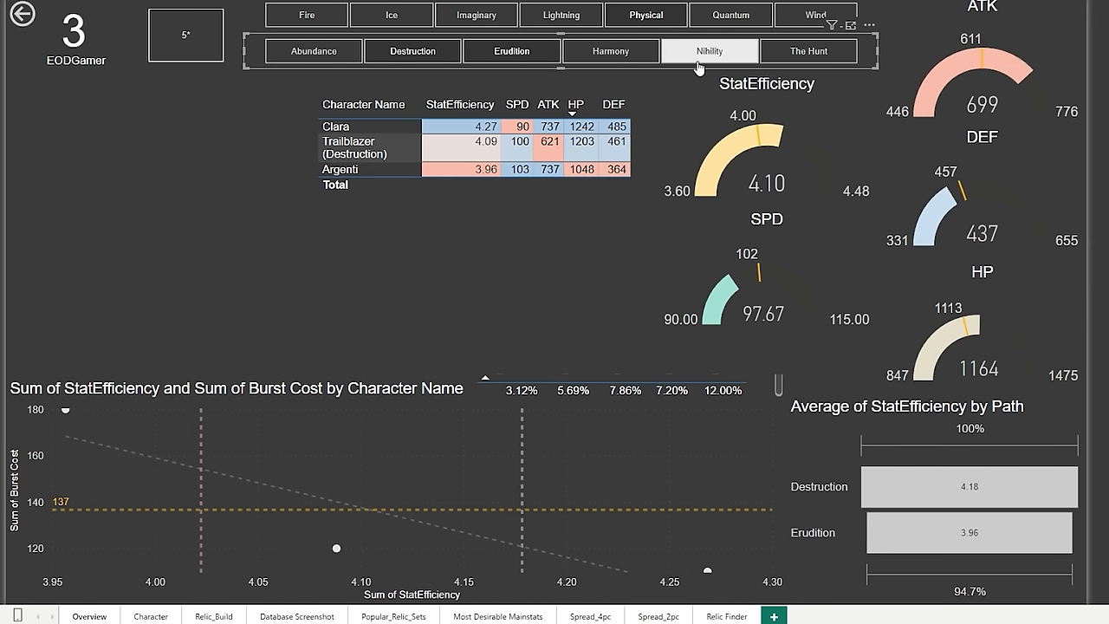
{"action": "left_click", "coordinate": [709, 51]}
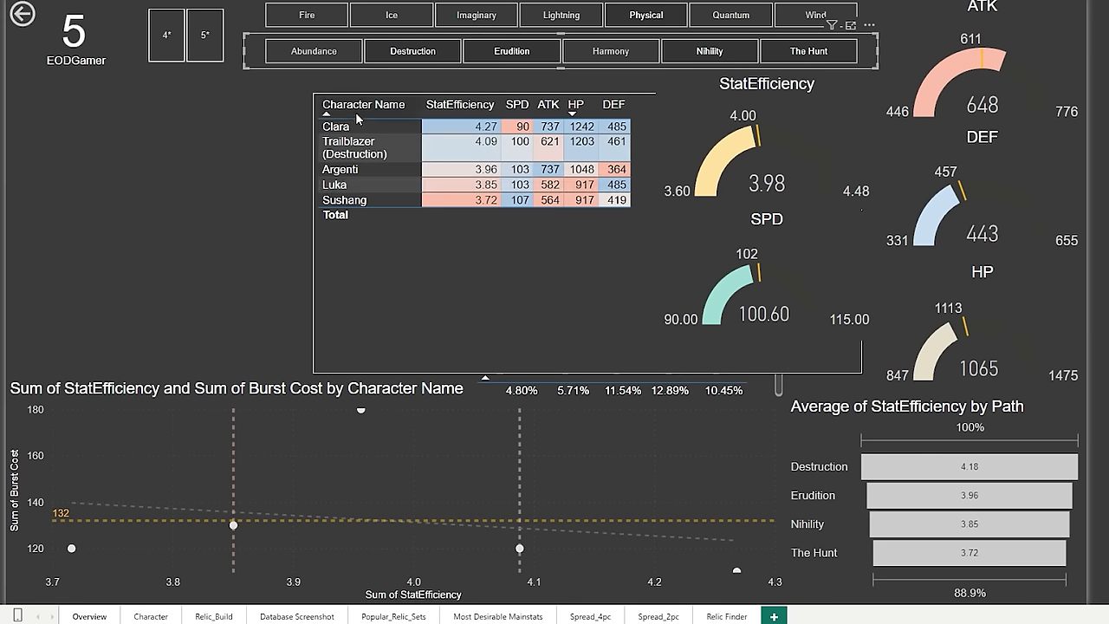
{"action": "mouse_move", "coordinate": [368, 178]}
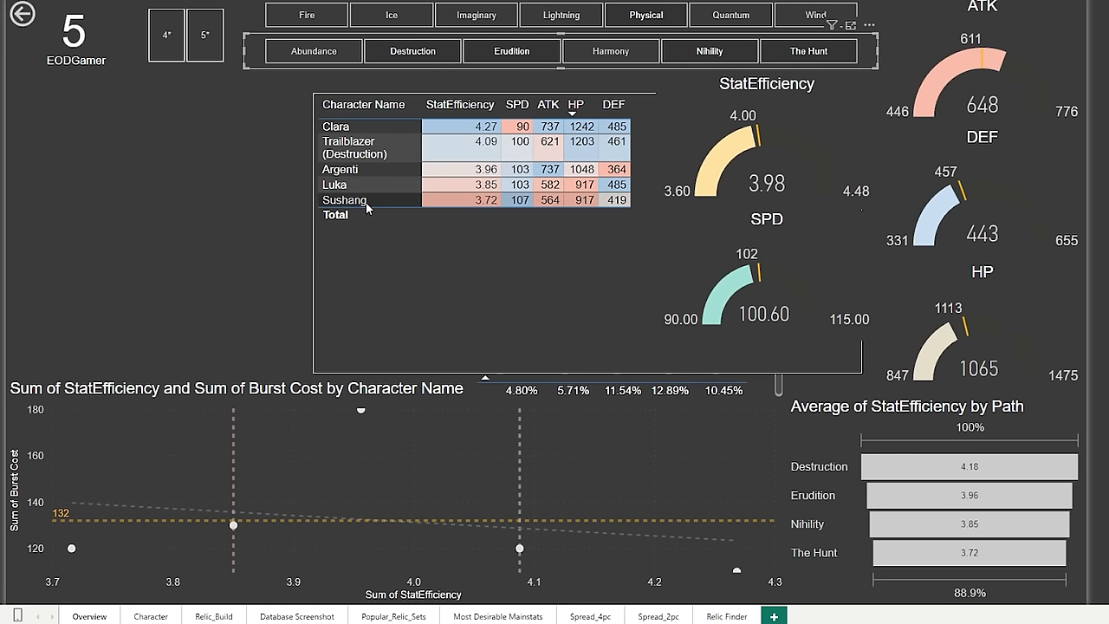
{"action": "mouse_move", "coordinate": [502, 199]}
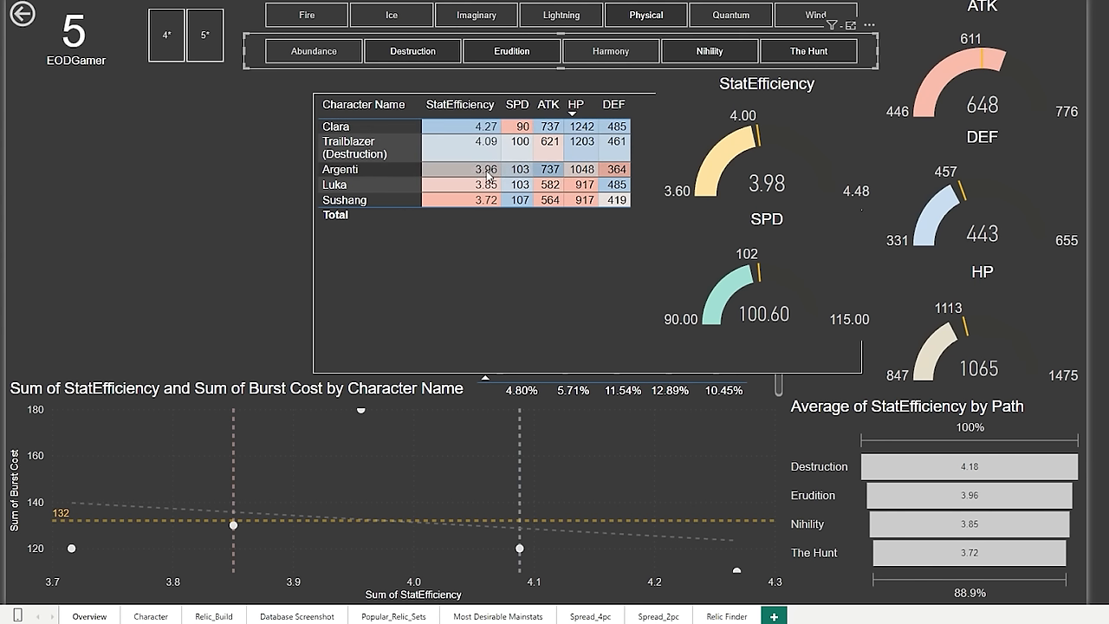
{"action": "mouse_move", "coordinate": [378, 127]}
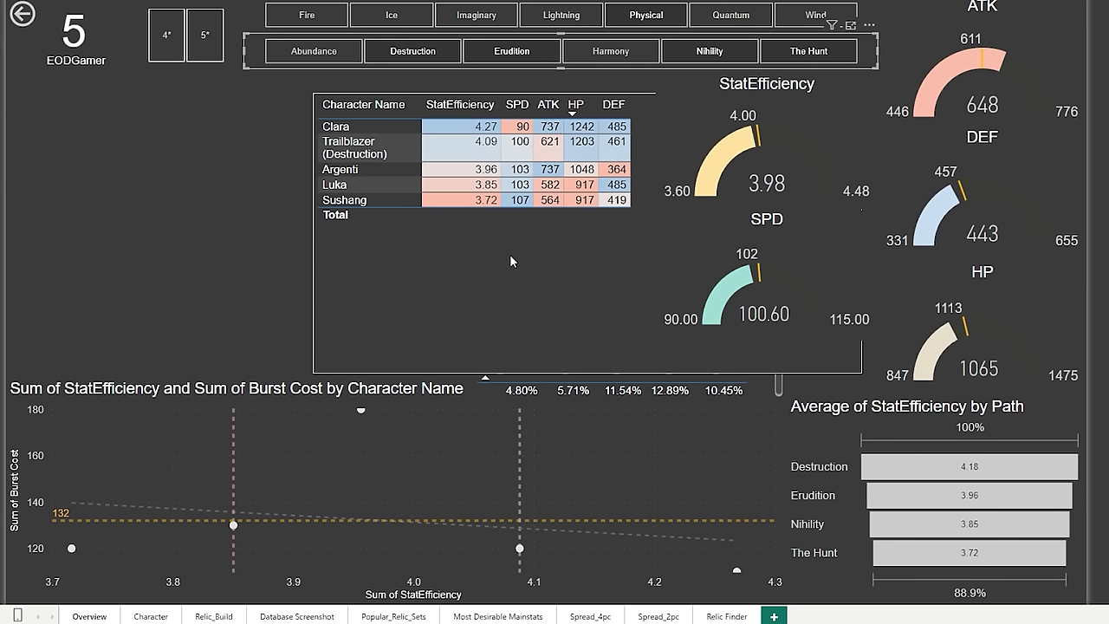
{"action": "mouse_move", "coordinate": [473, 215]}
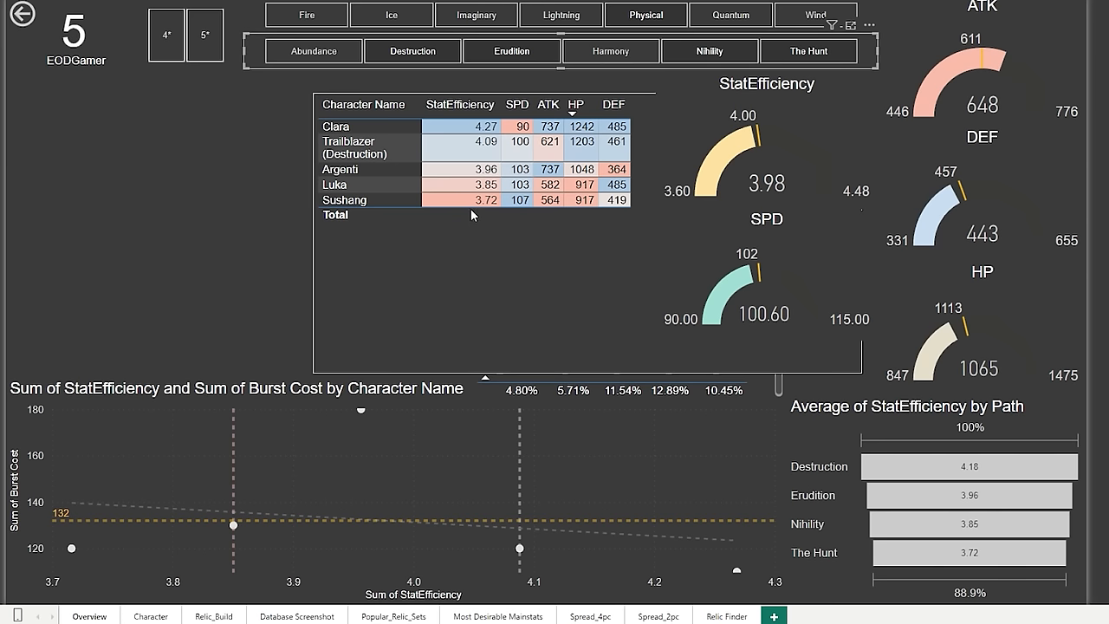
{"action": "mouse_move", "coordinate": [409, 152]}
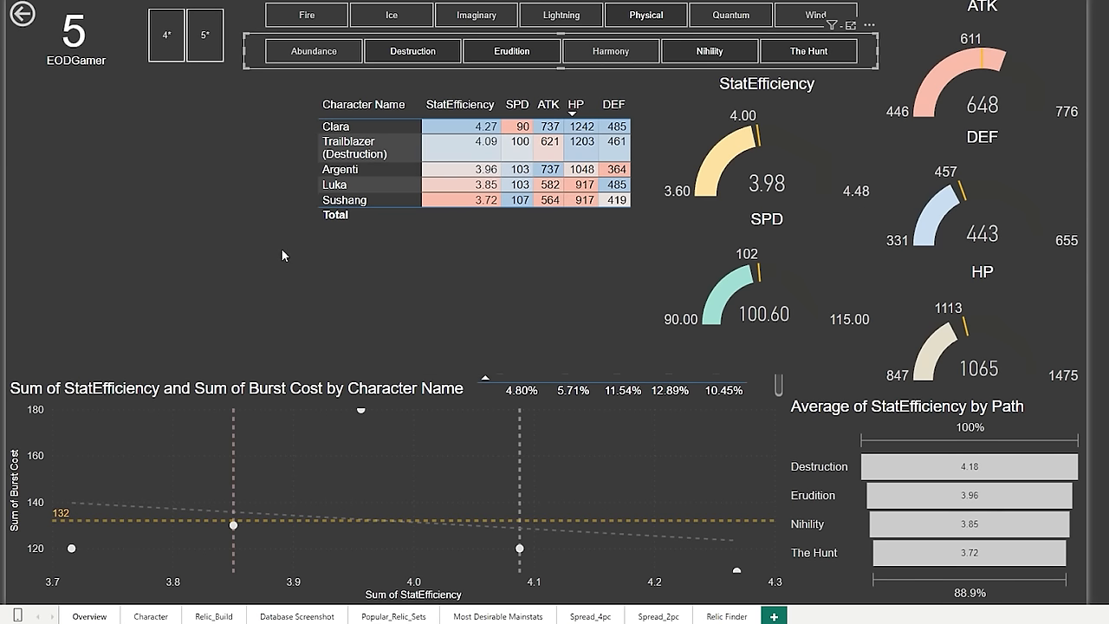
{"action": "mouse_move", "coordinate": [243, 274]}
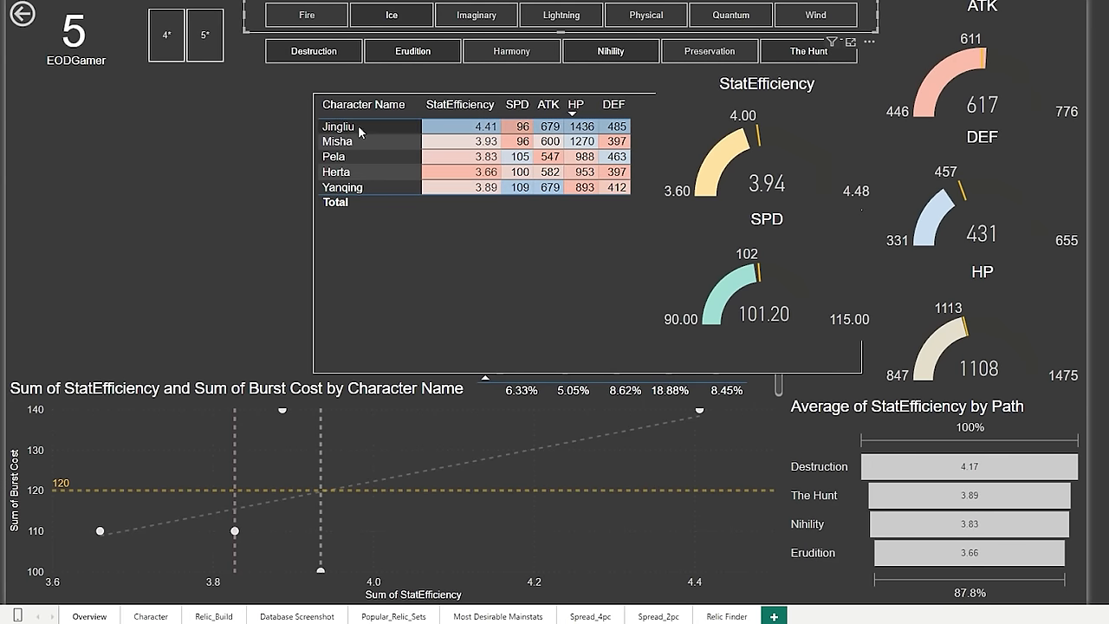
{"action": "mouse_move", "coordinate": [376, 198]}
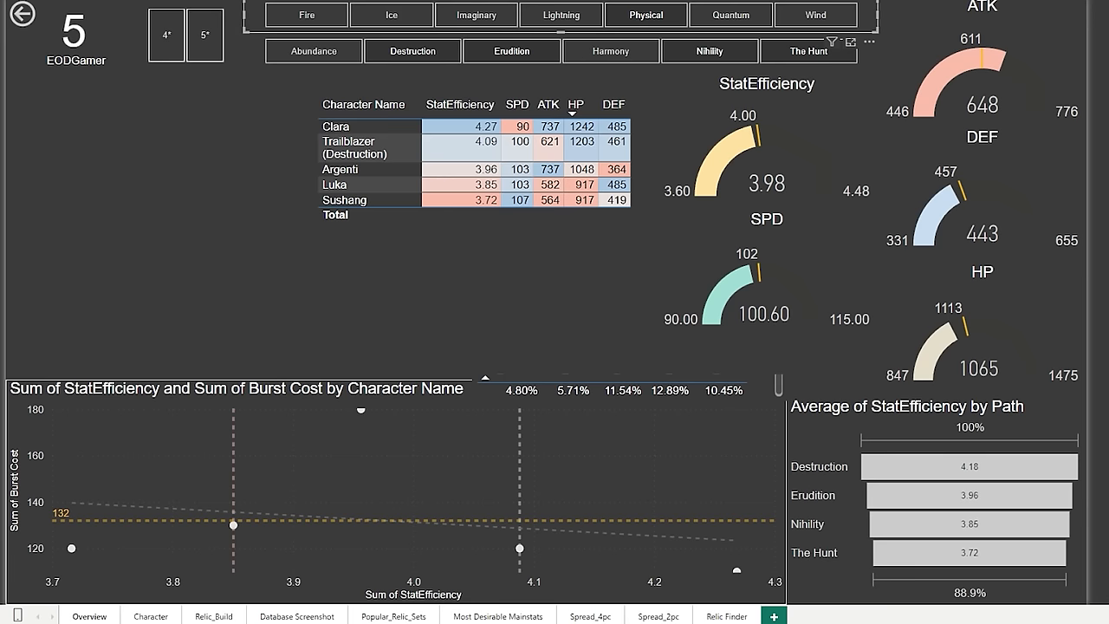
Go to the Relic_Build page and select Blade to show his relic sets and main stats.
{"action": "left_click", "coordinate": [212, 617]}
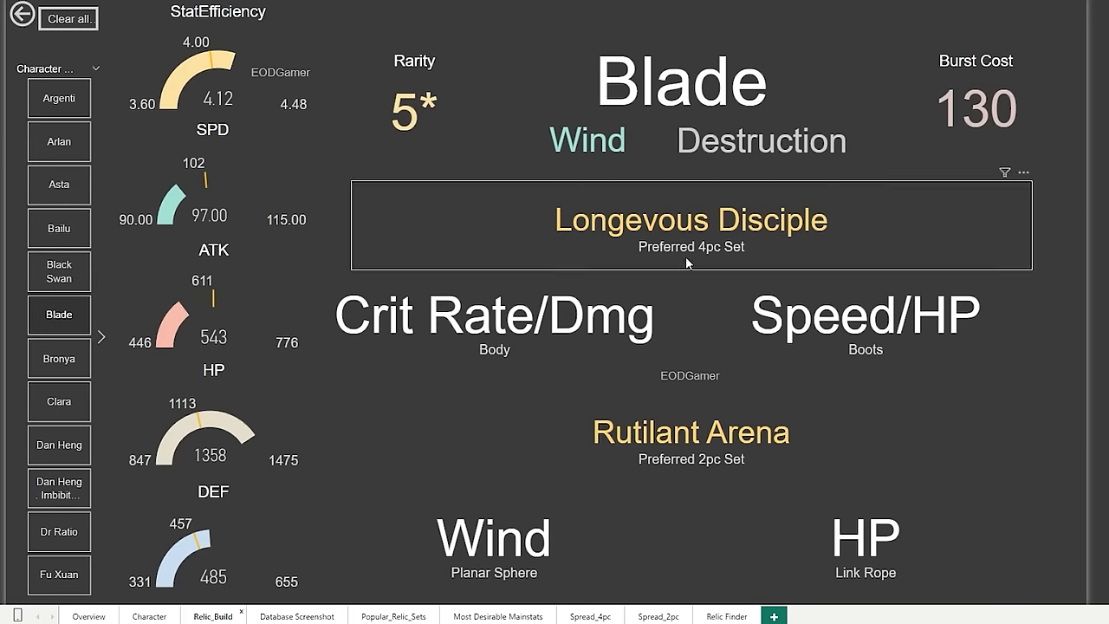
{"action": "mouse_move", "coordinate": [631, 375]}
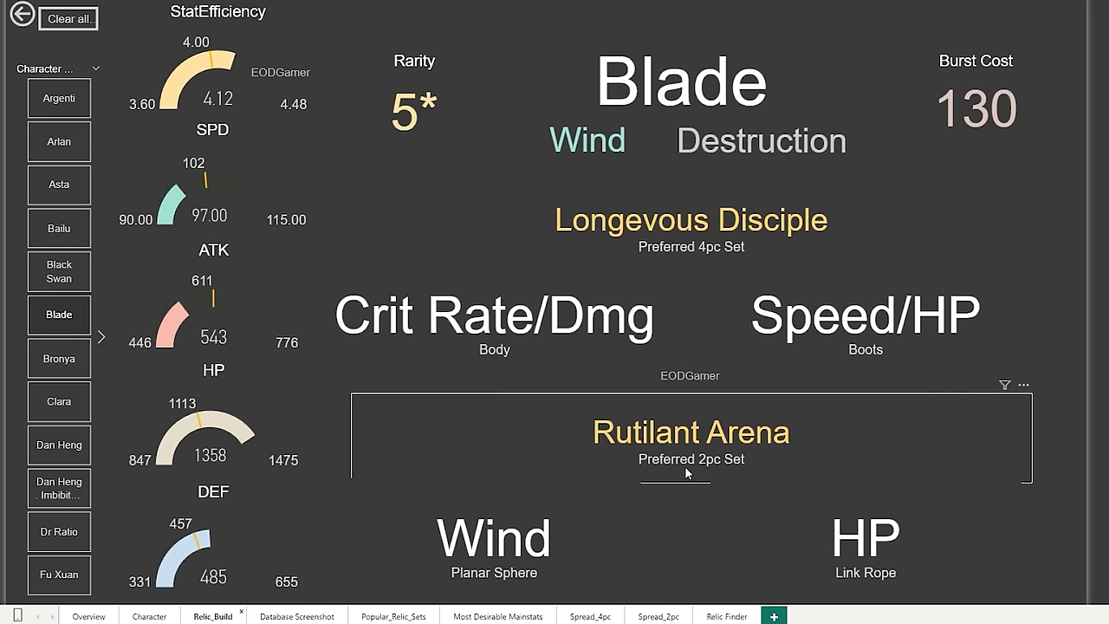
{"action": "left_click", "coordinate": [494, 318]}
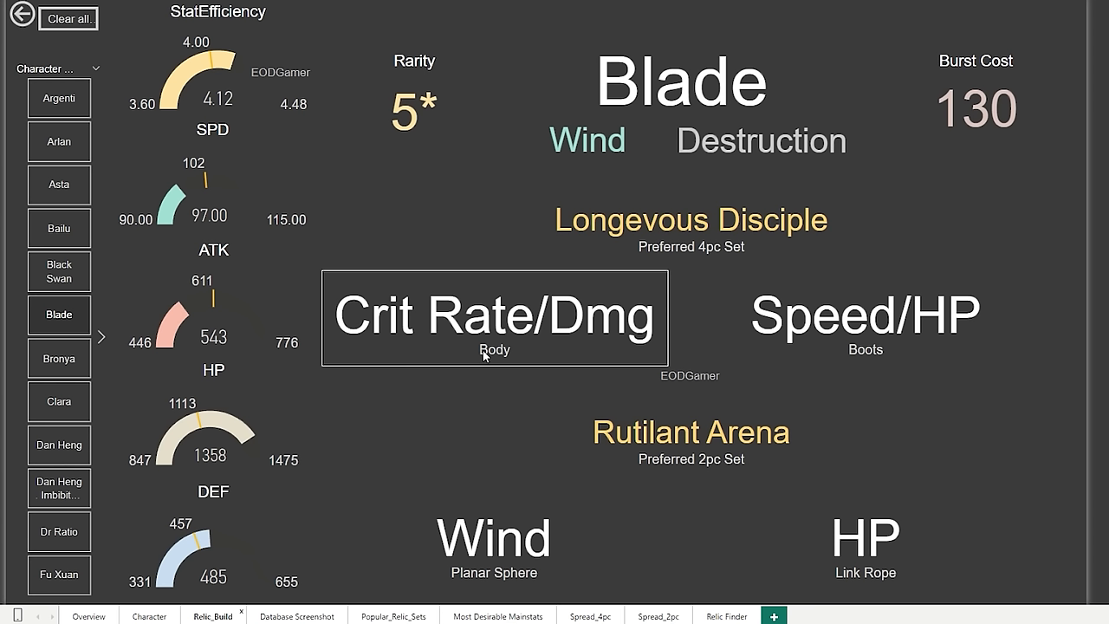